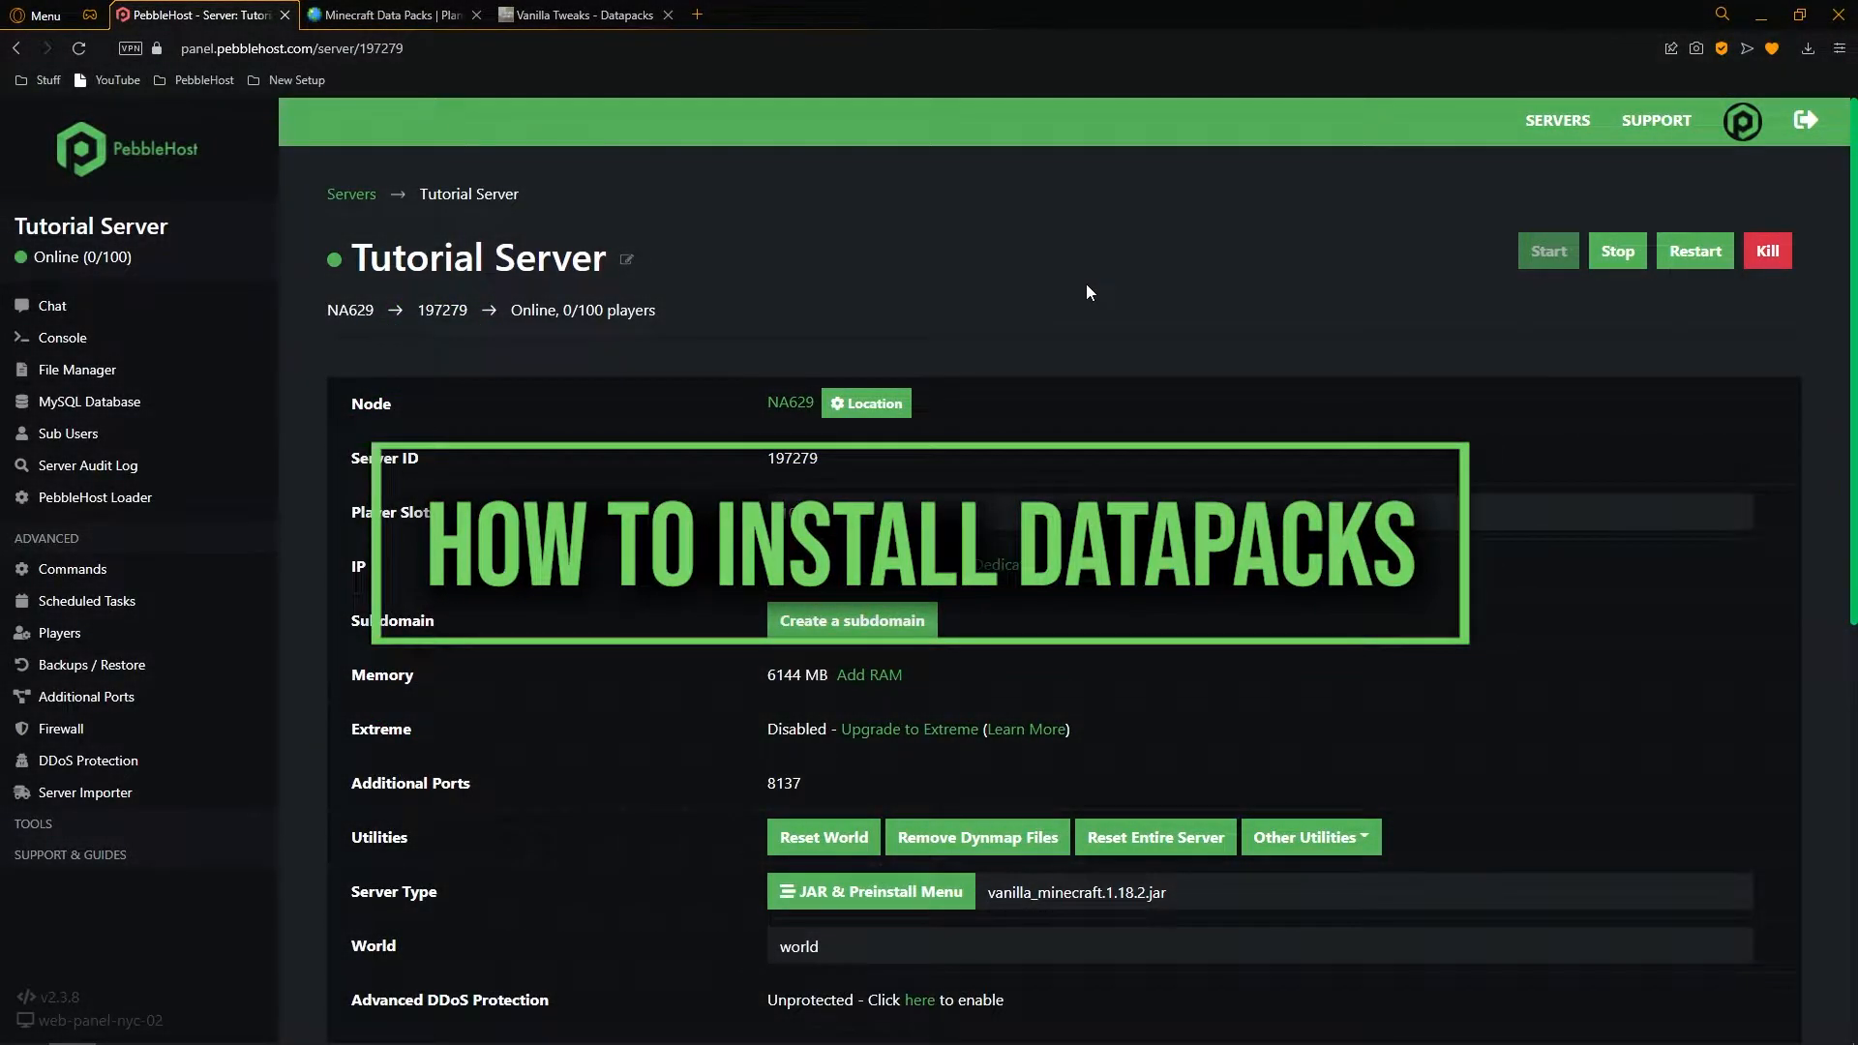
Step: Browse the Planet Minecraft Data Packs listing down to page 9 of the updated packs
scroll(down, 3)
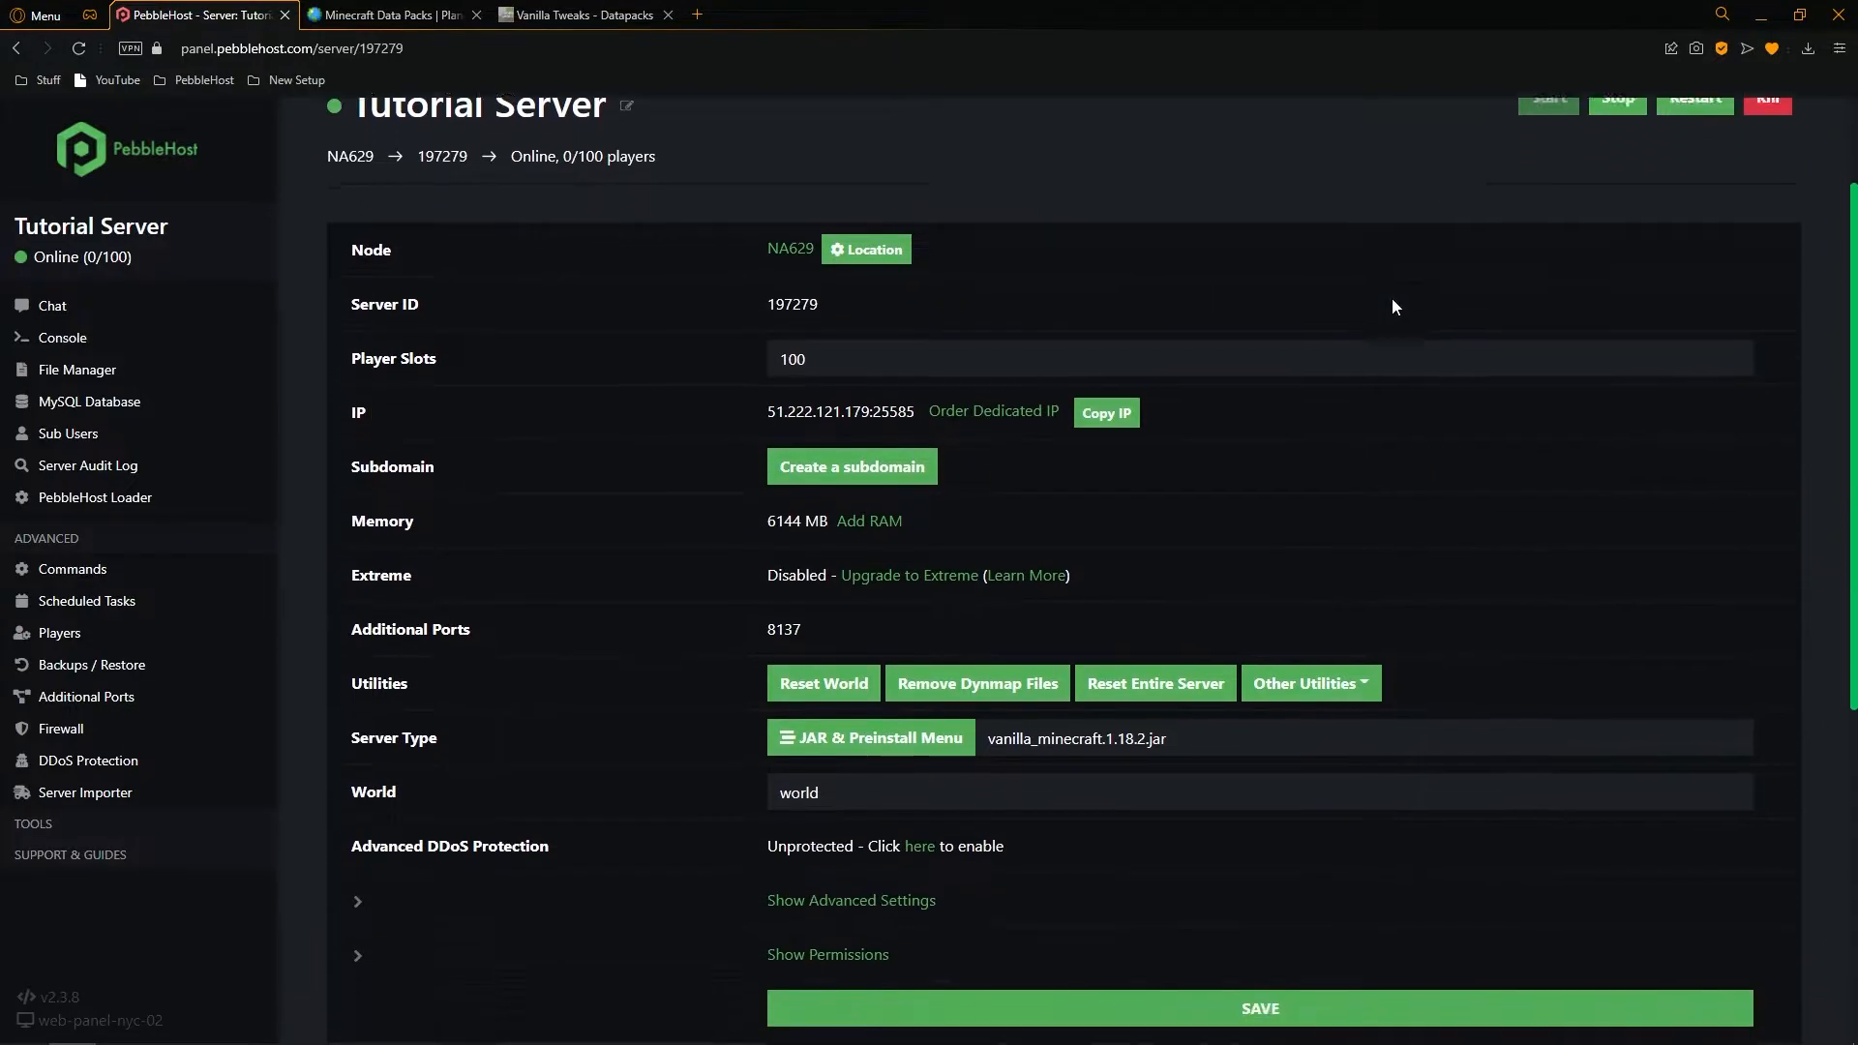
scroll(down, 3)
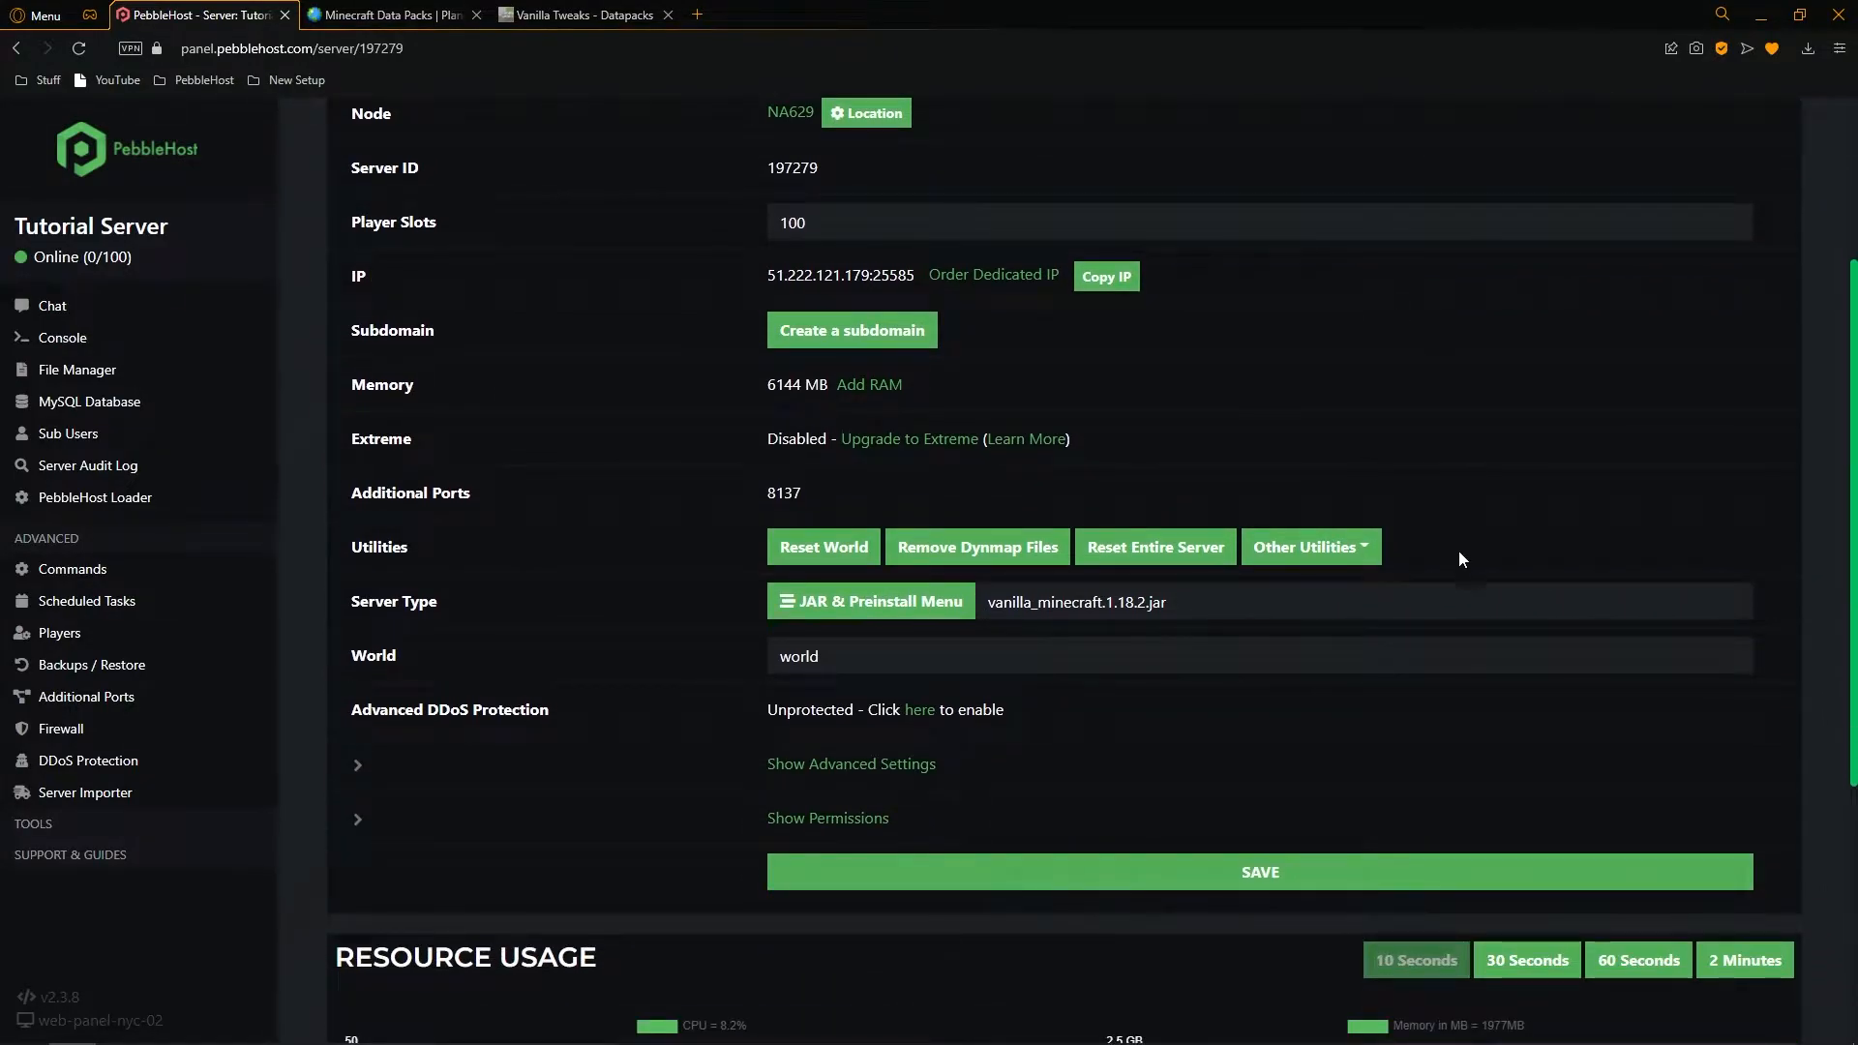
mouse_move(1565, 584)
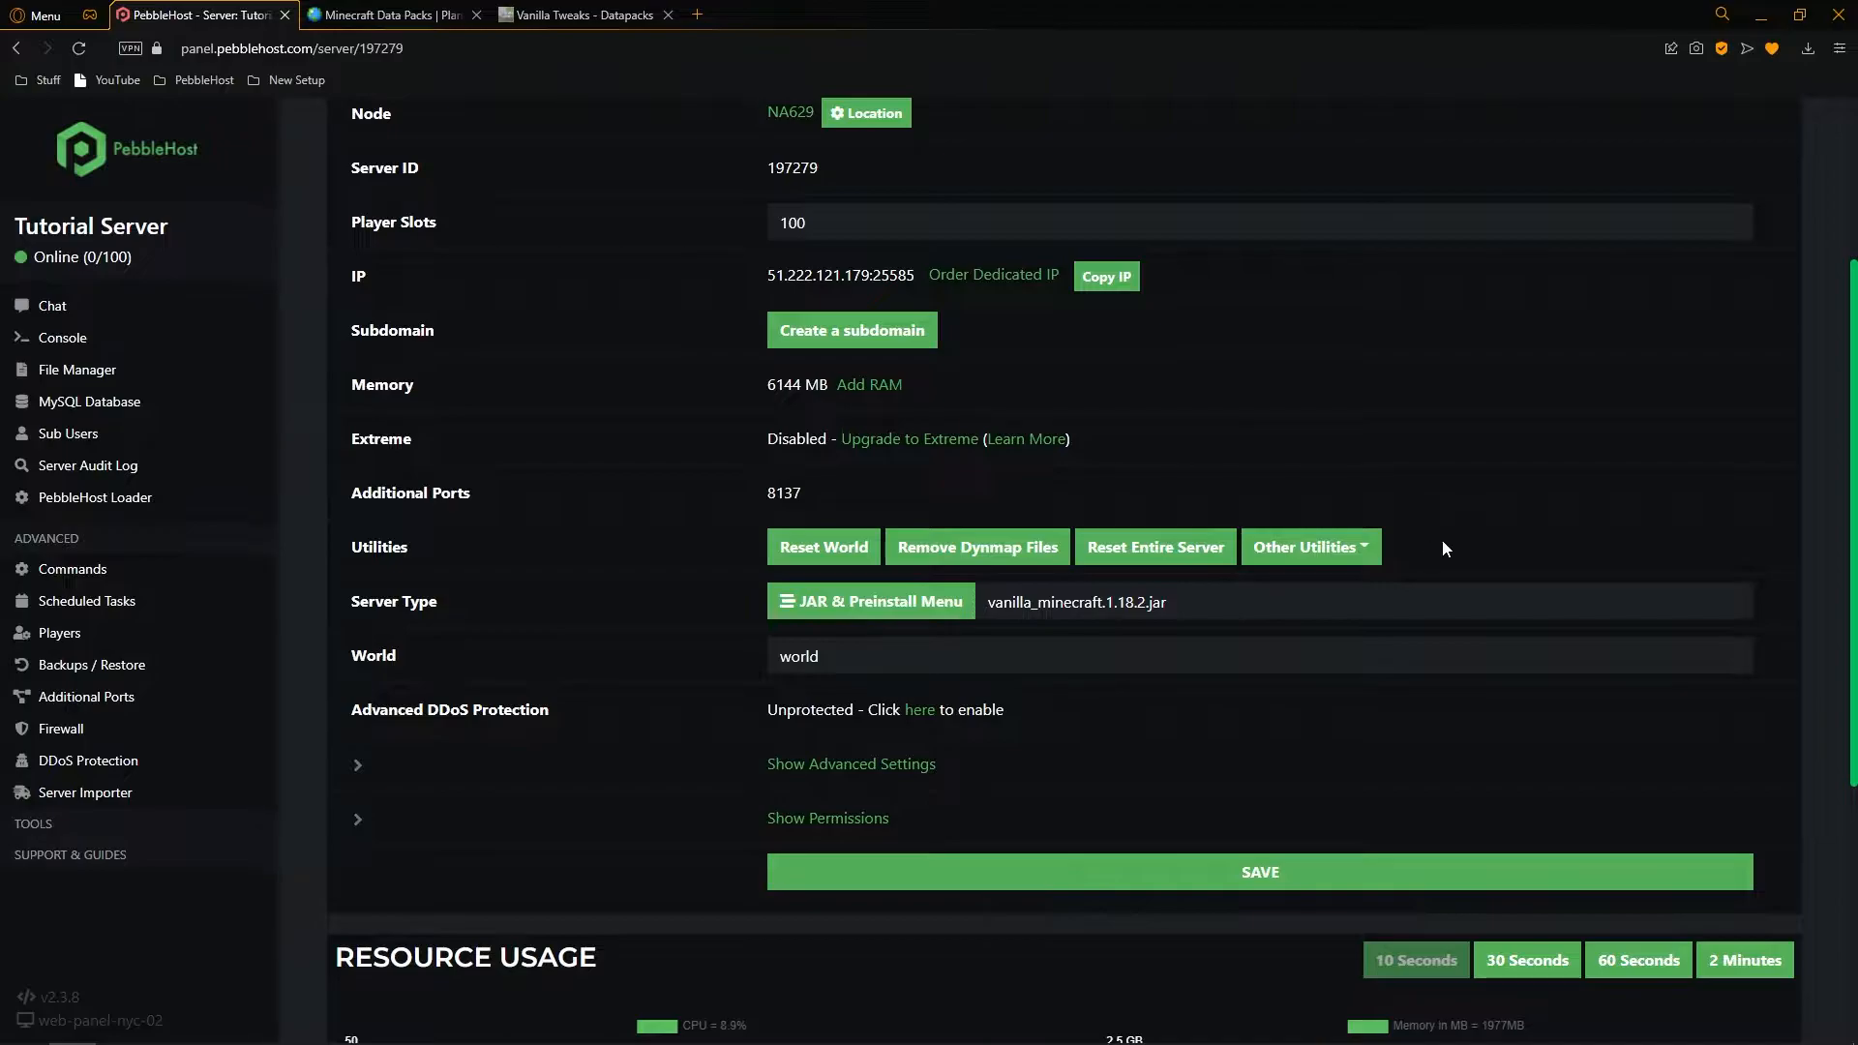
mouse_move(1593, 534)
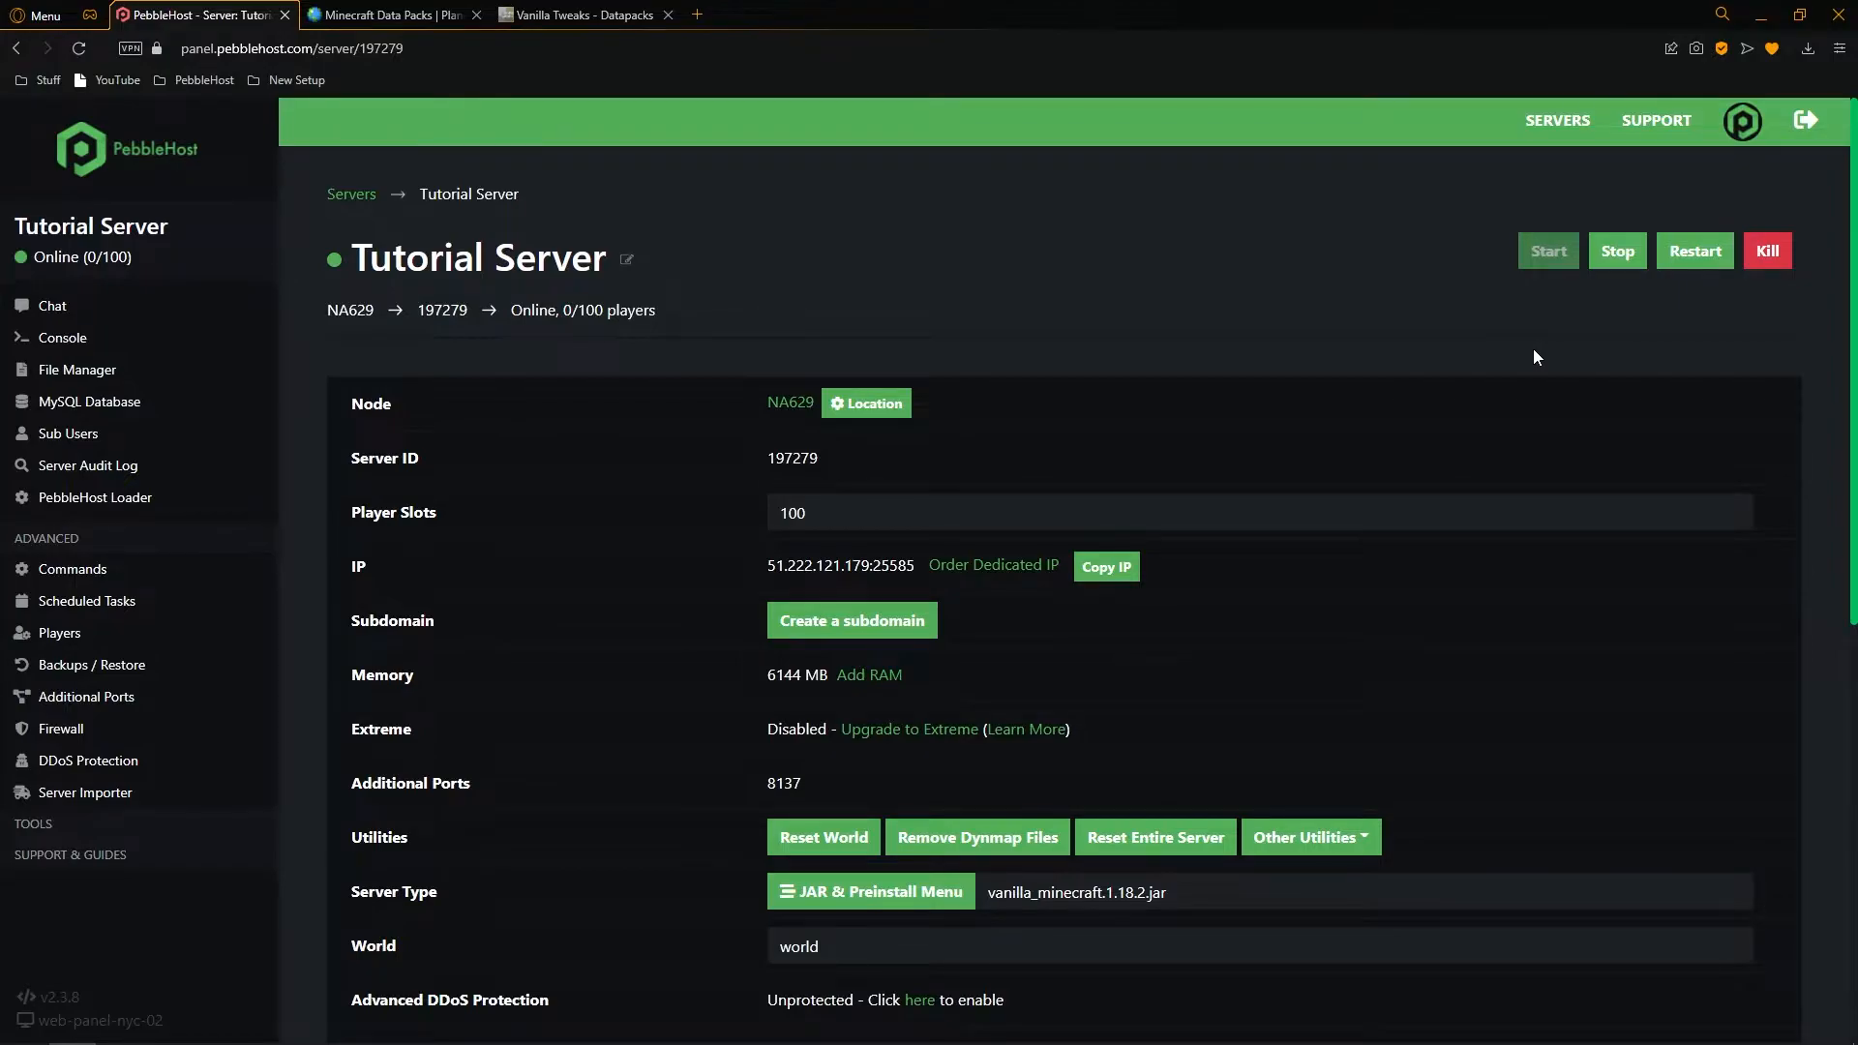
click(385, 13)
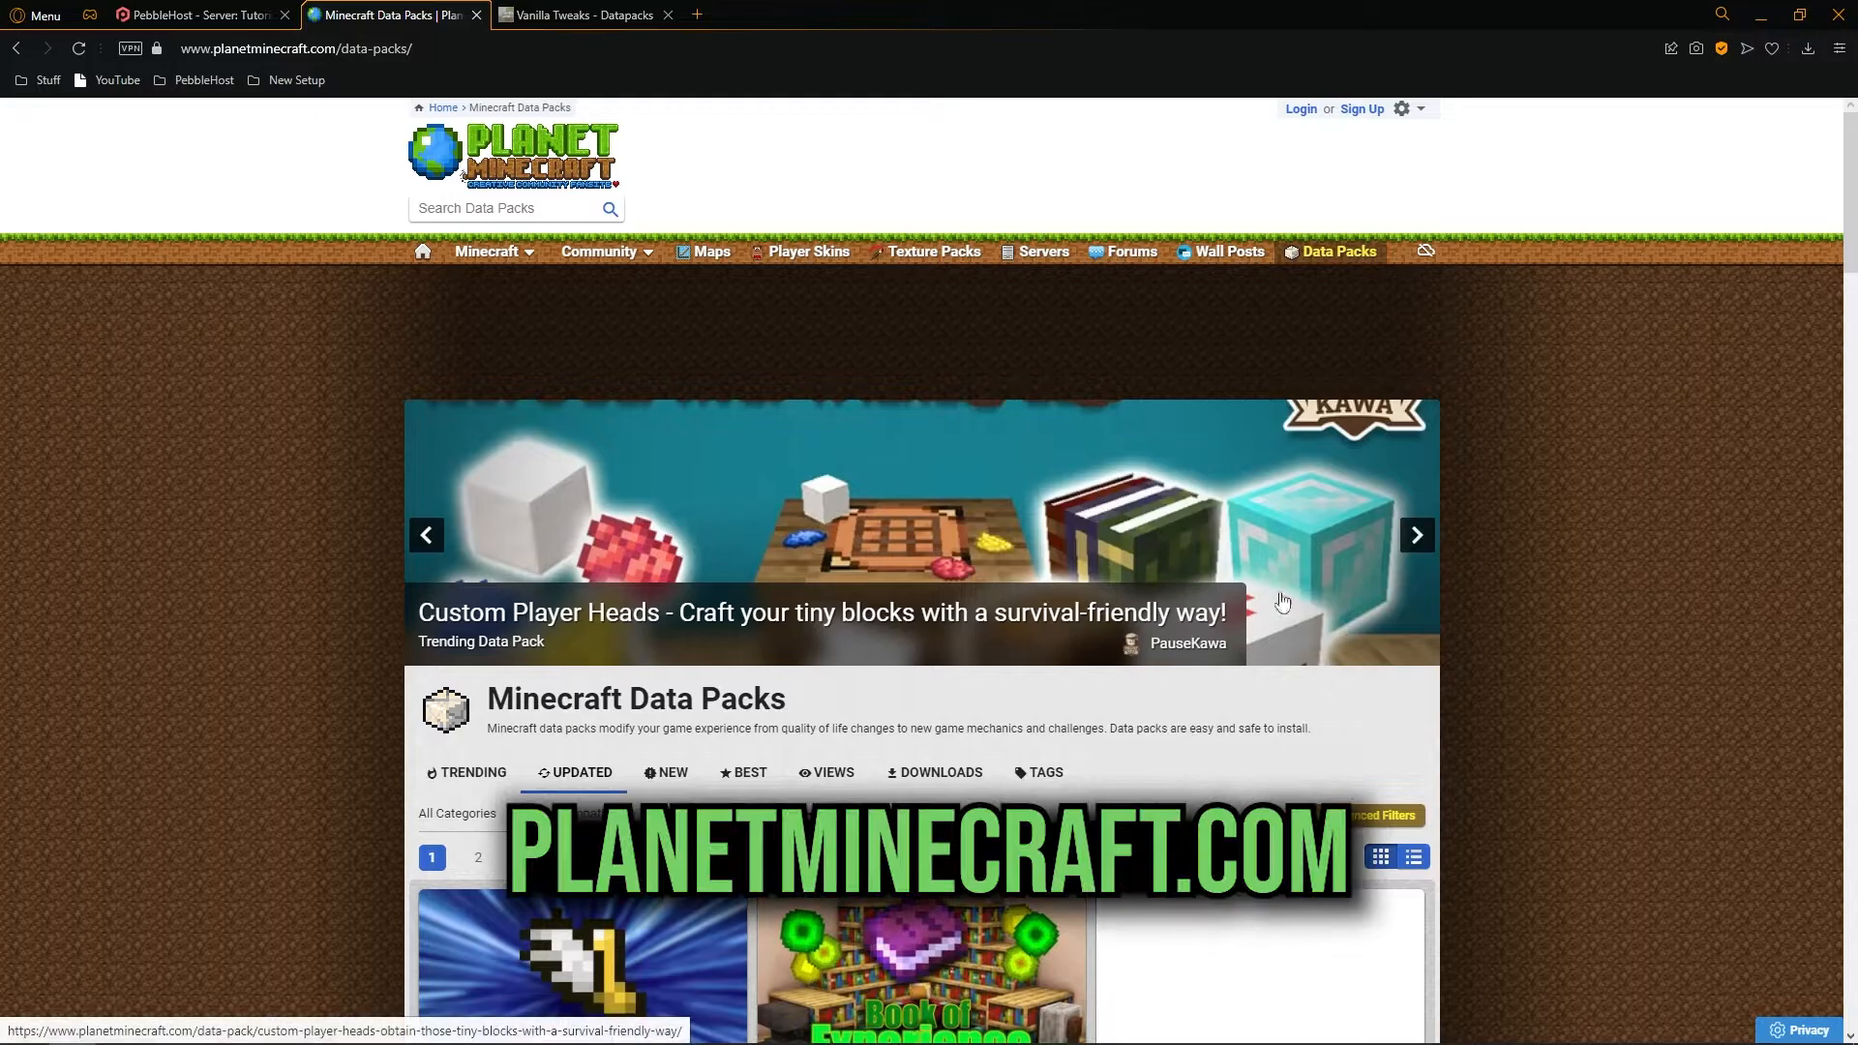
scroll(down, 3)
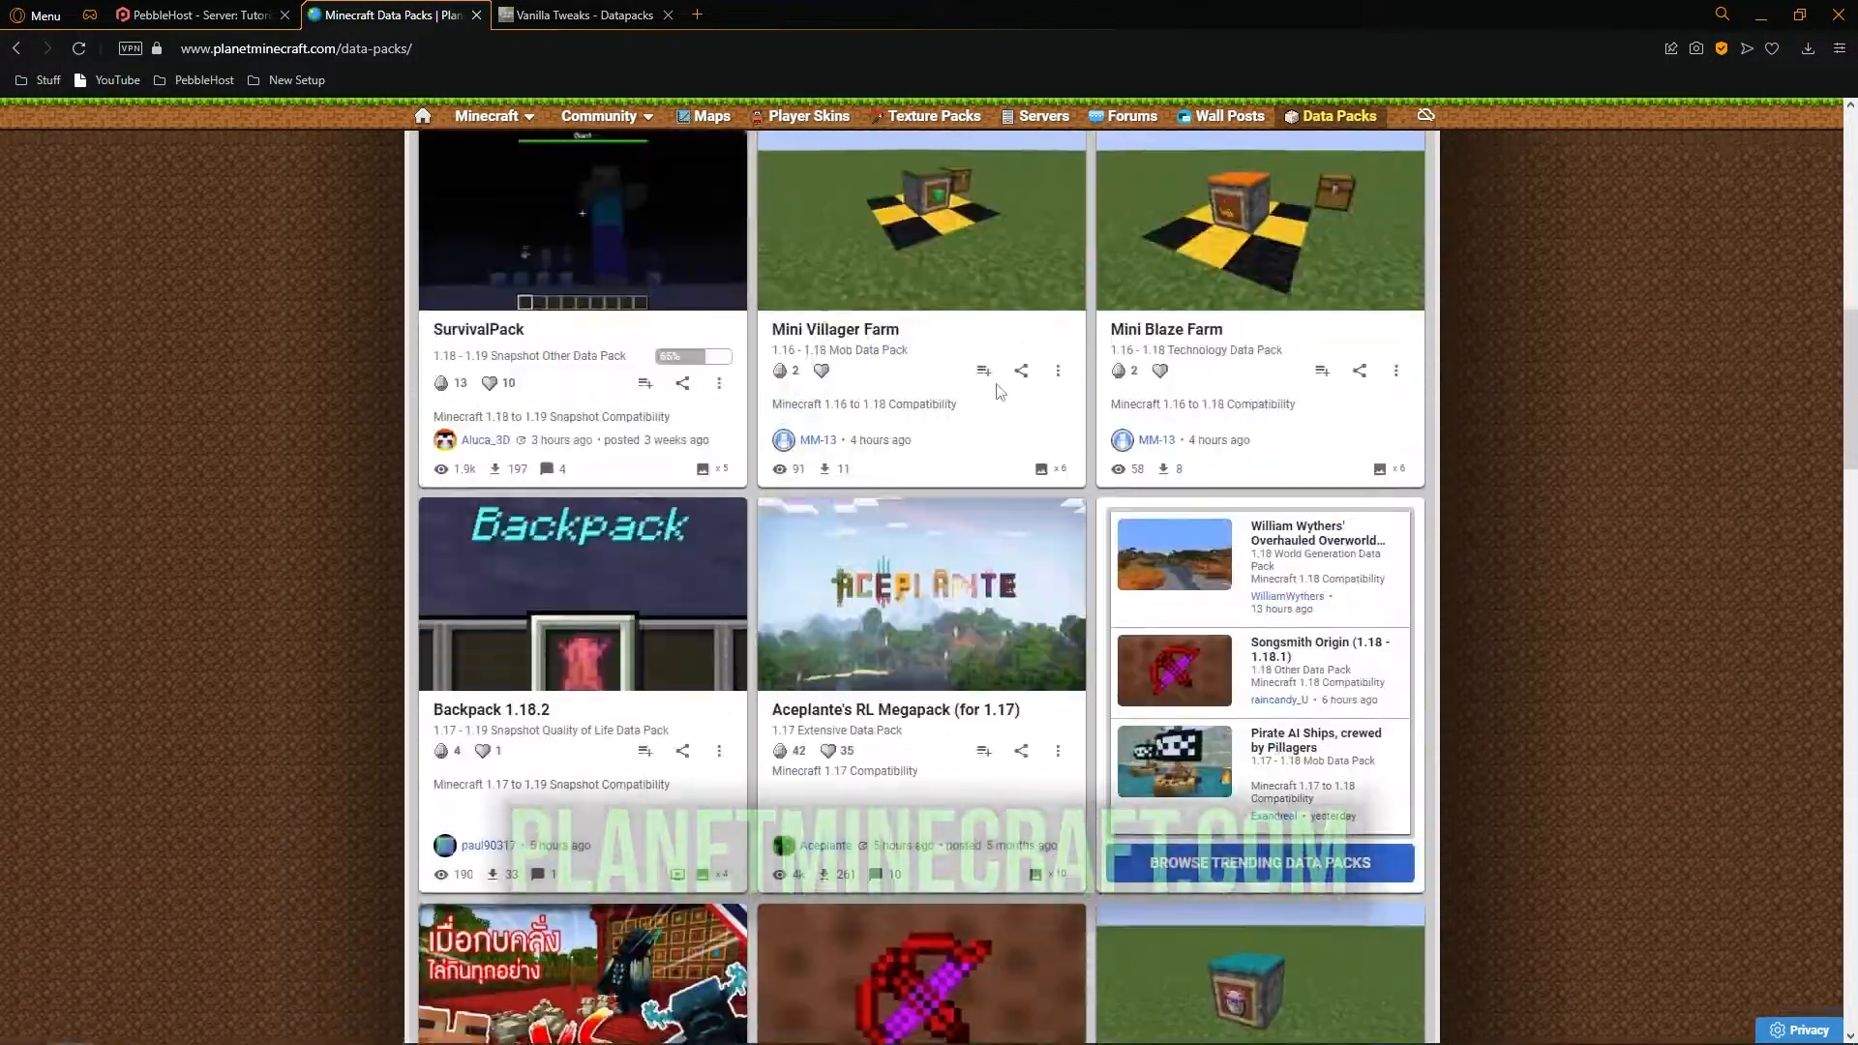
scroll(down, 3)
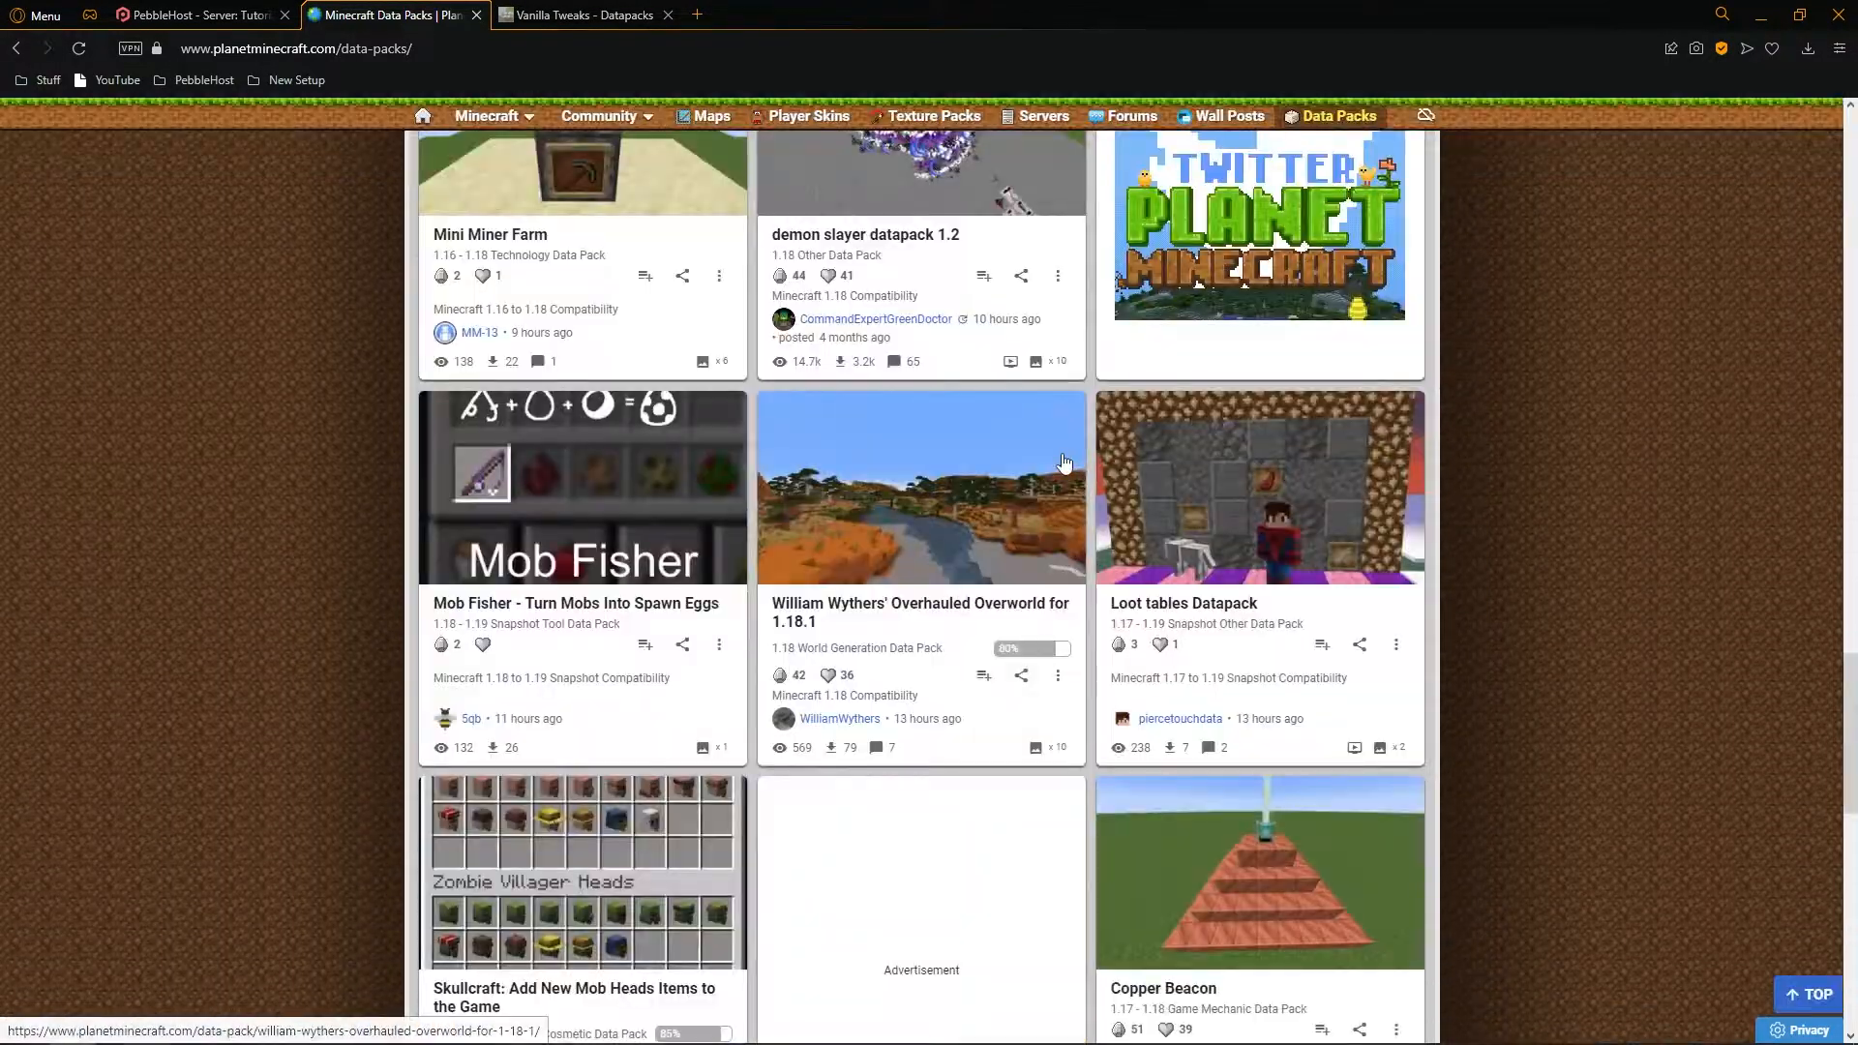
mouse_move(1062, 447)
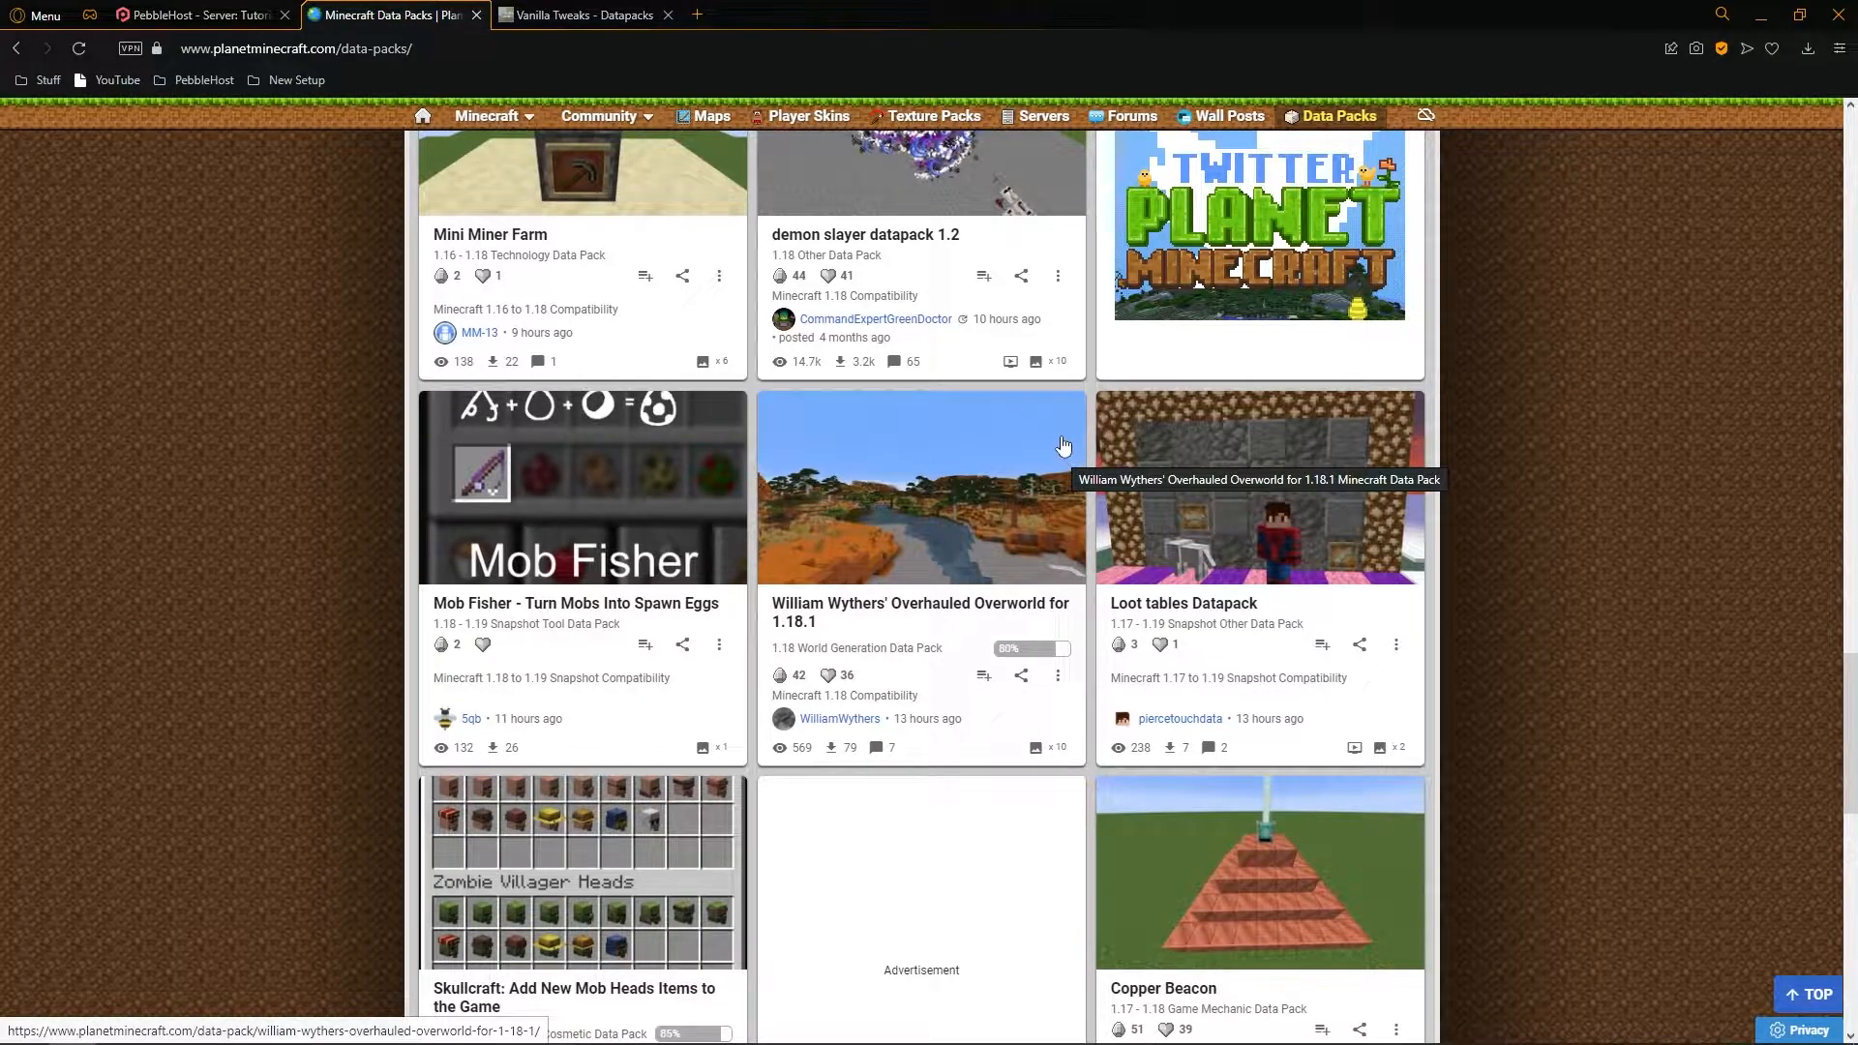
scroll(down, 3)
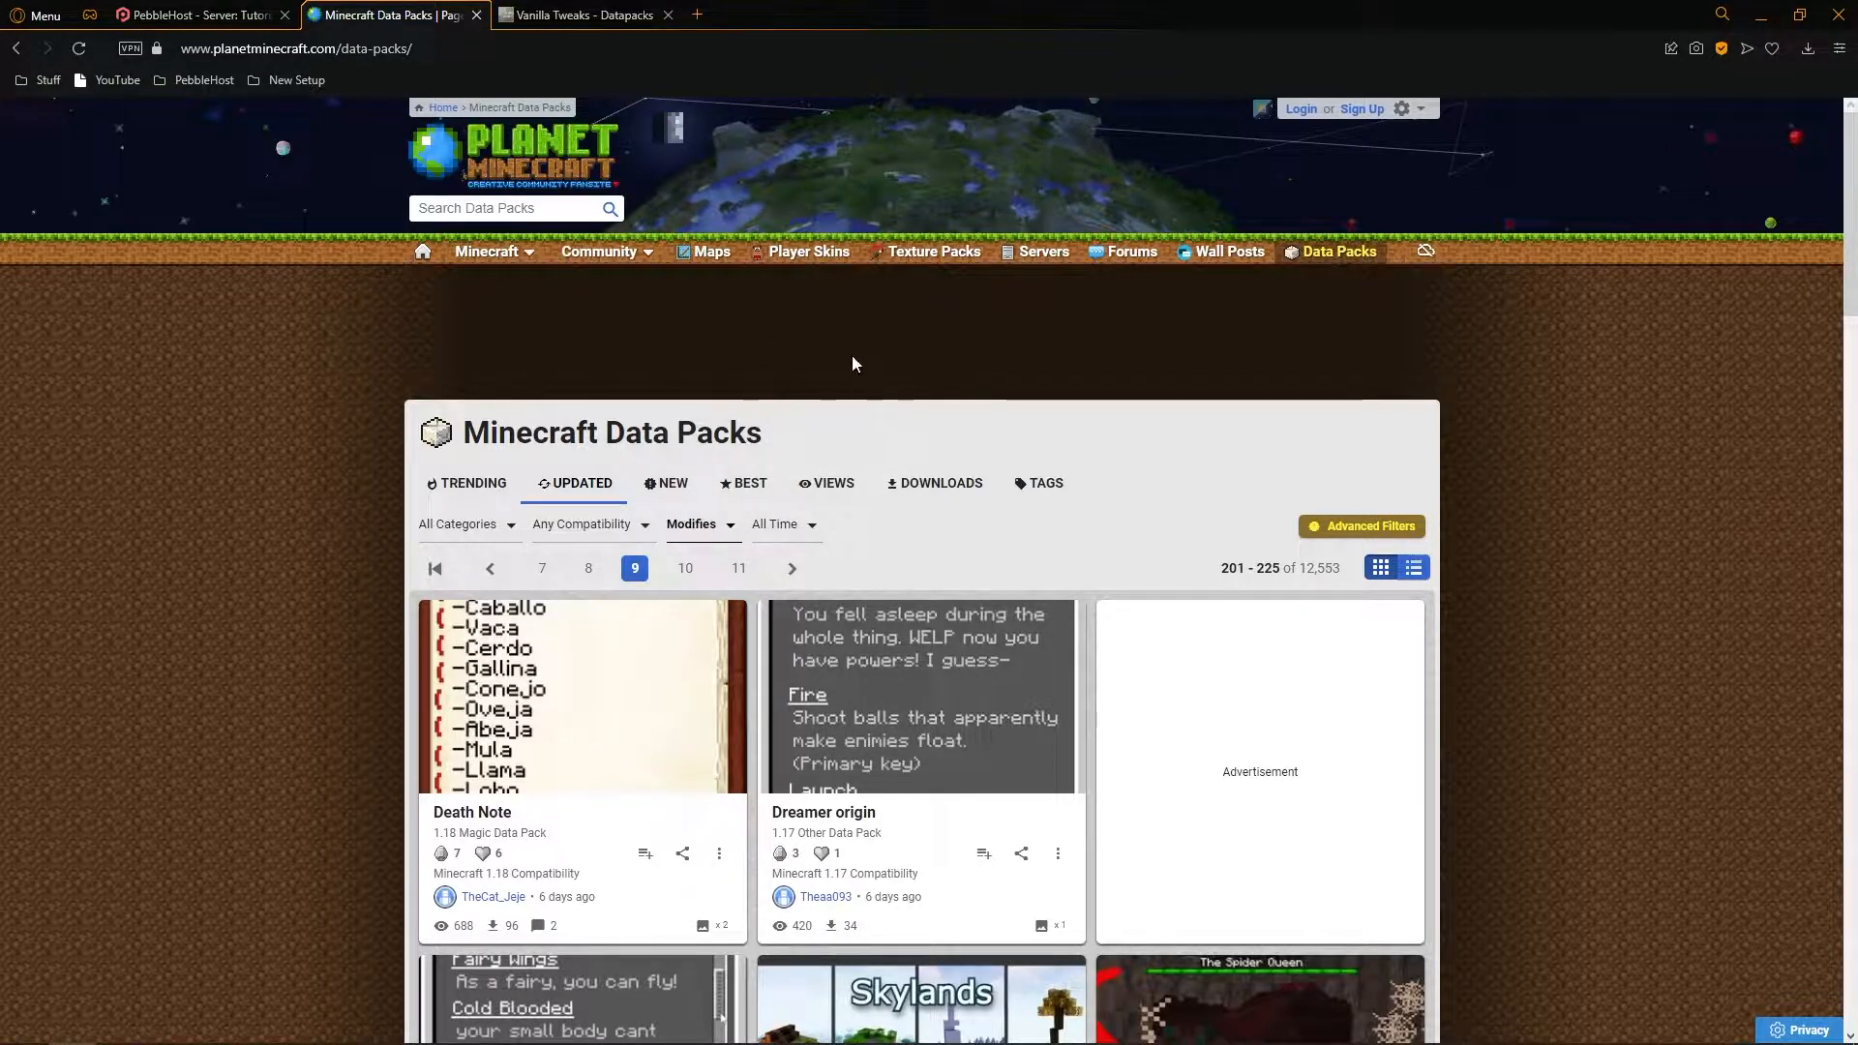
Step: Select Fast Leaf Decay, Graves, Durability Ping and Coordinates HUD in the Vanilla Tweaks picker
click(584, 14)
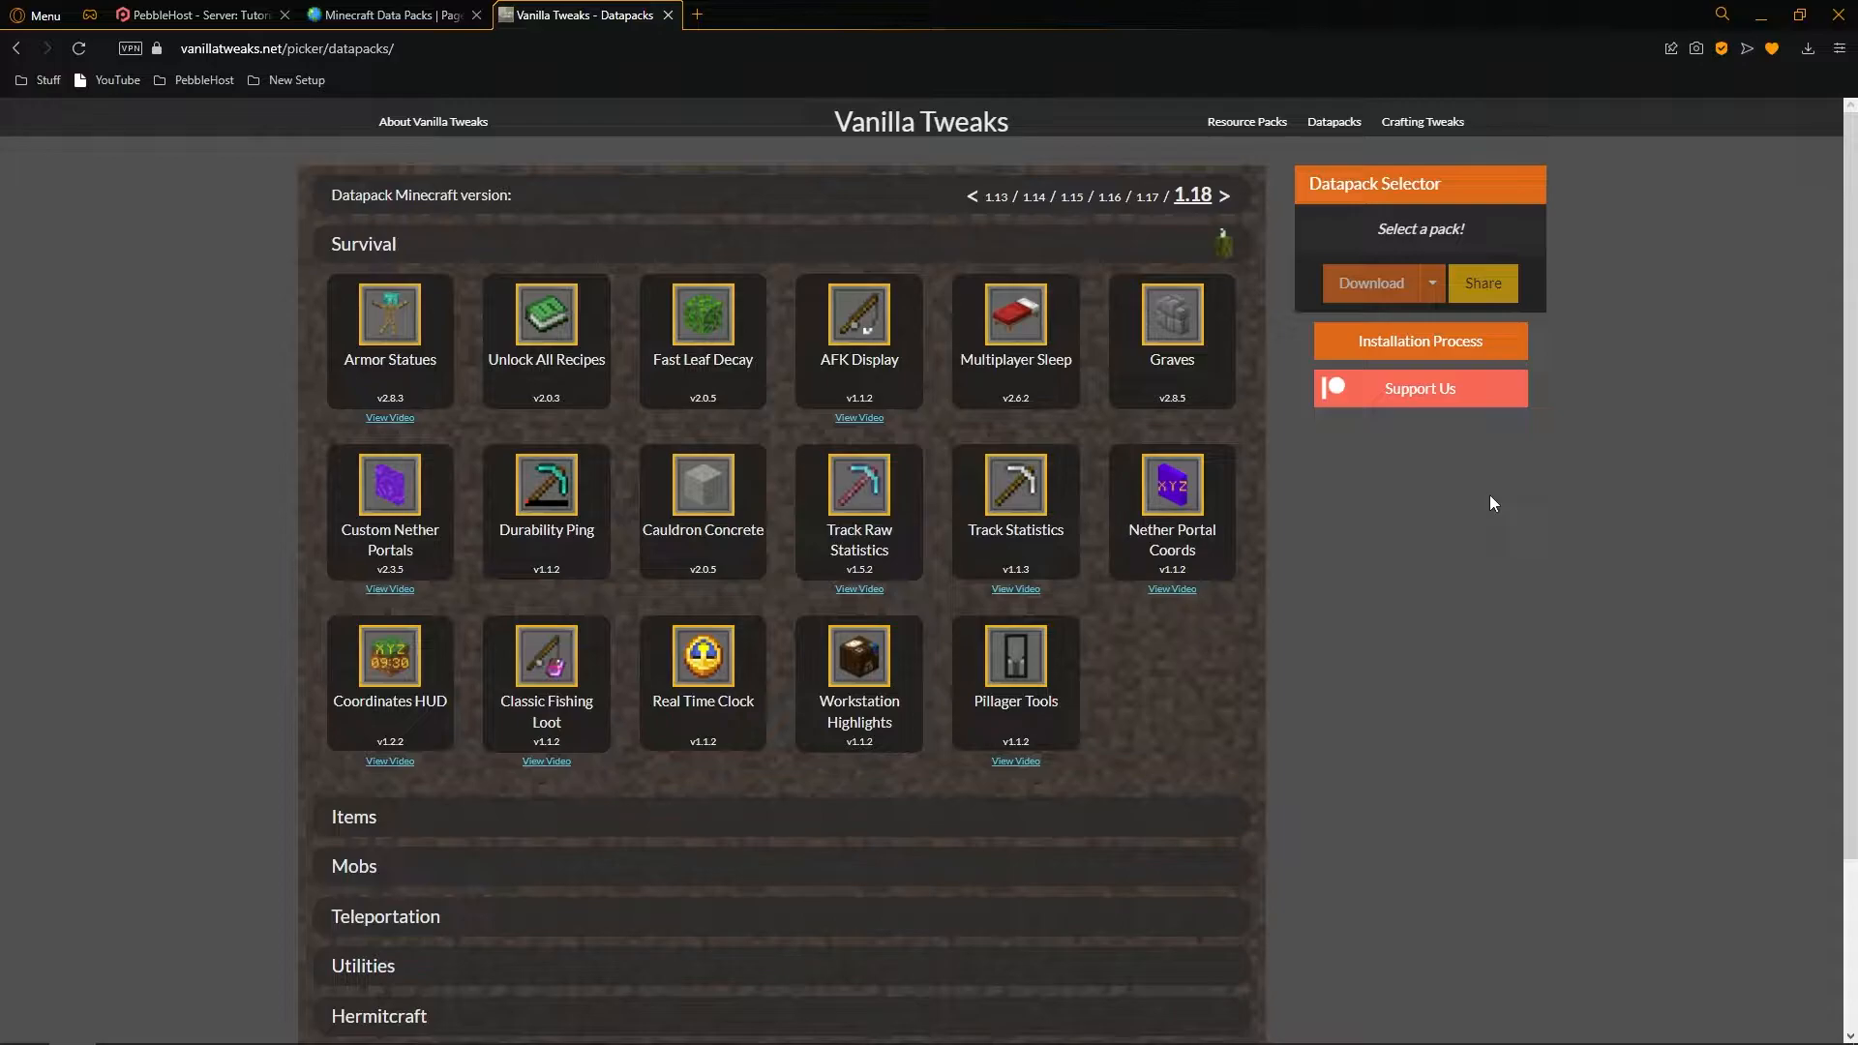
scroll(down, 3)
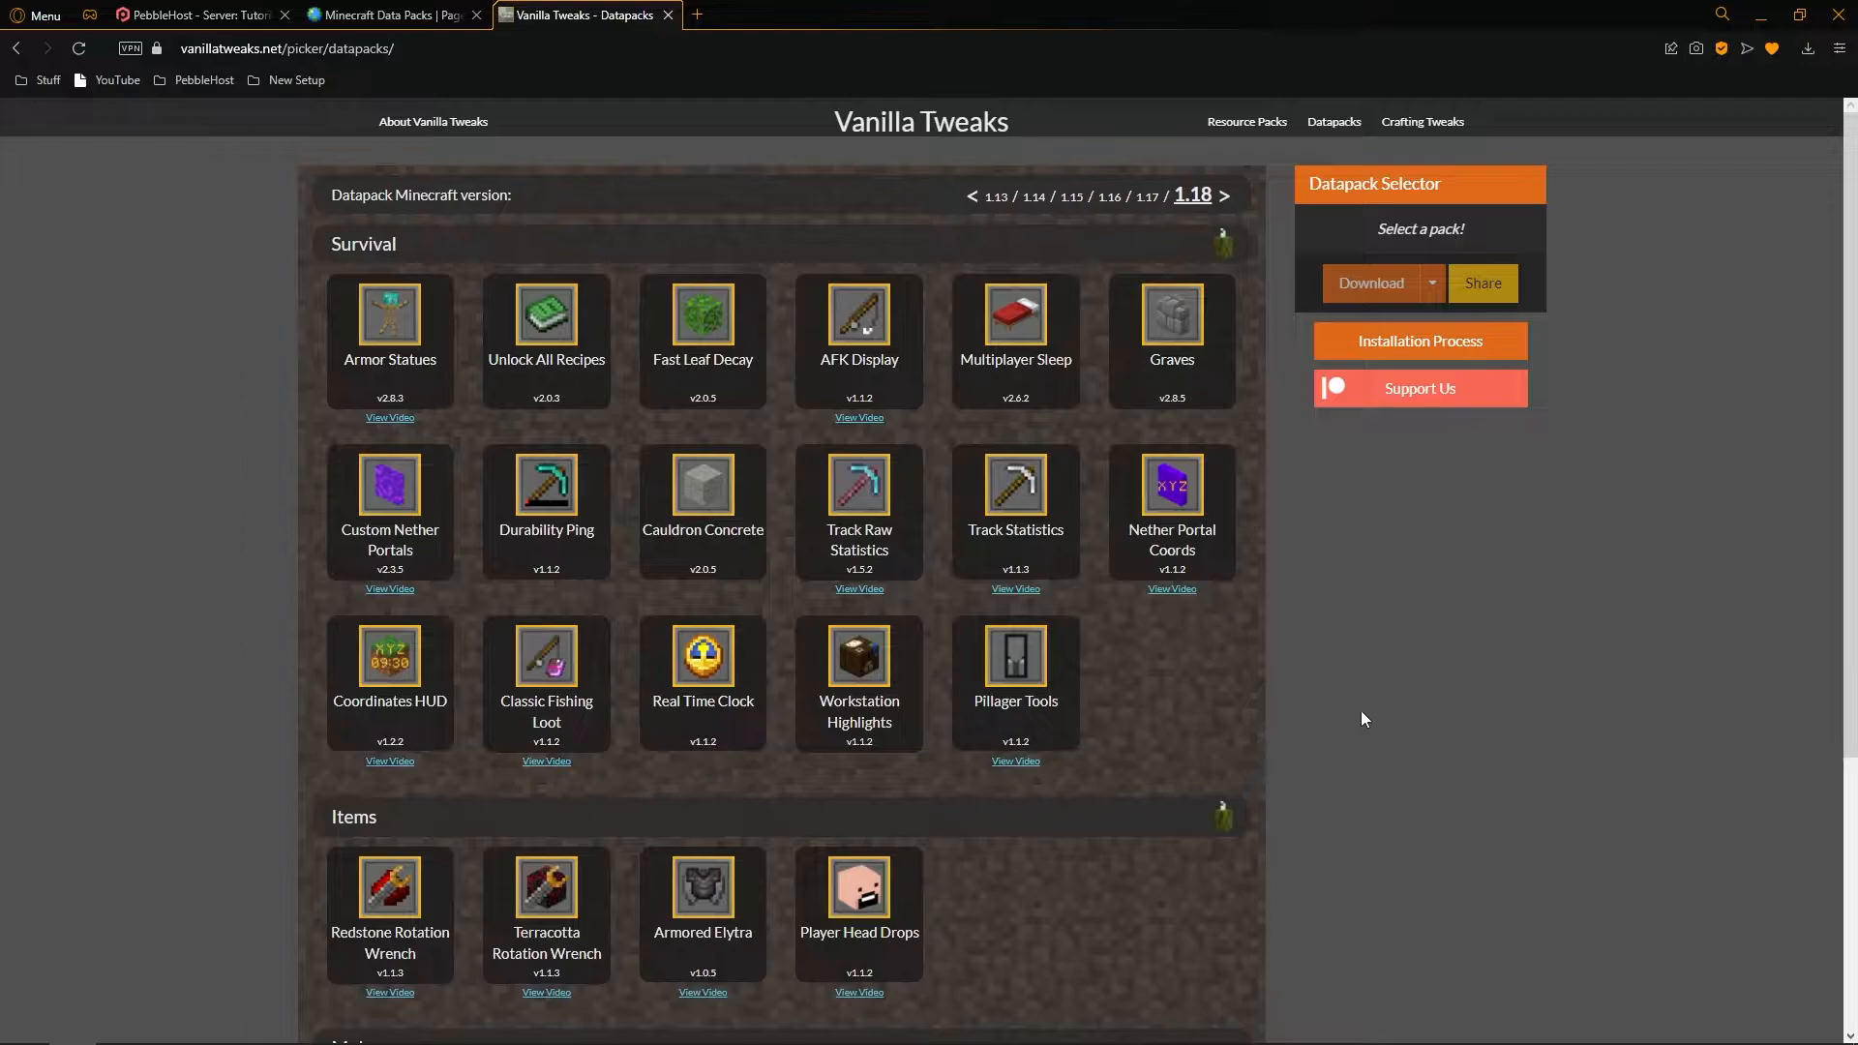
click(701, 314)
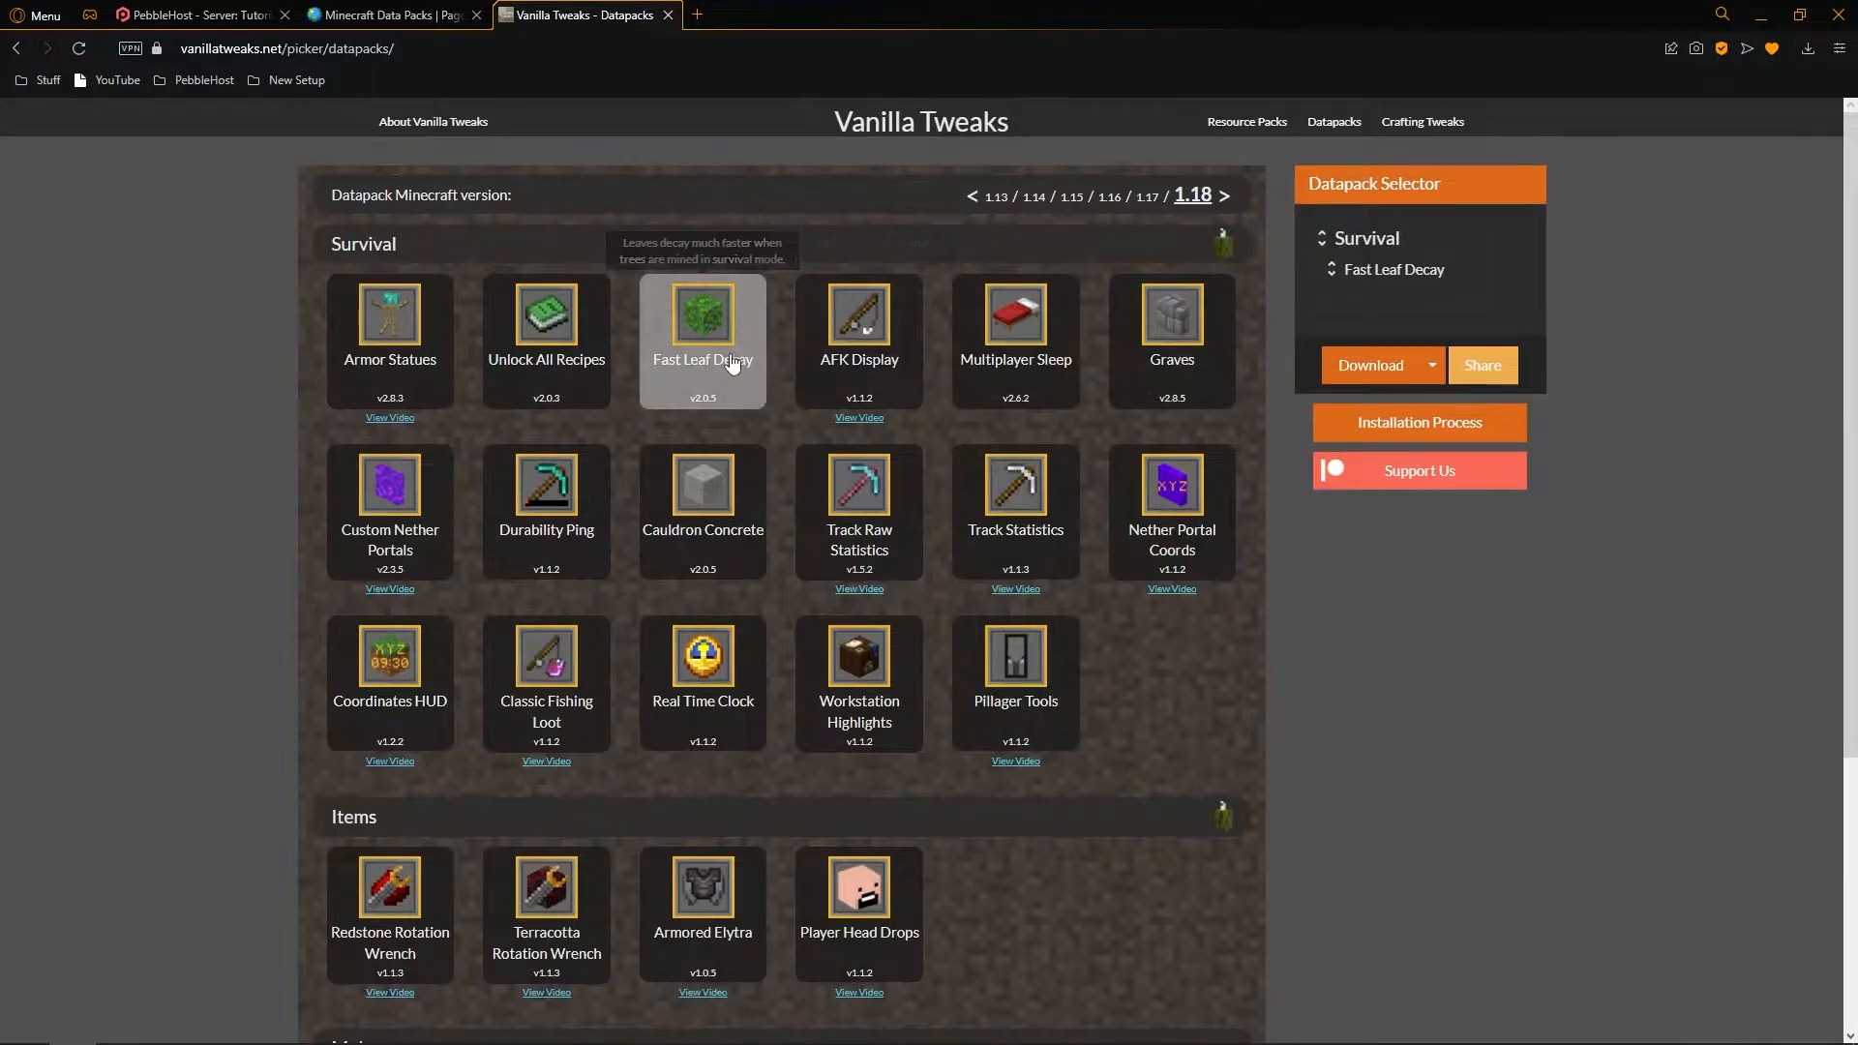
click(1169, 315)
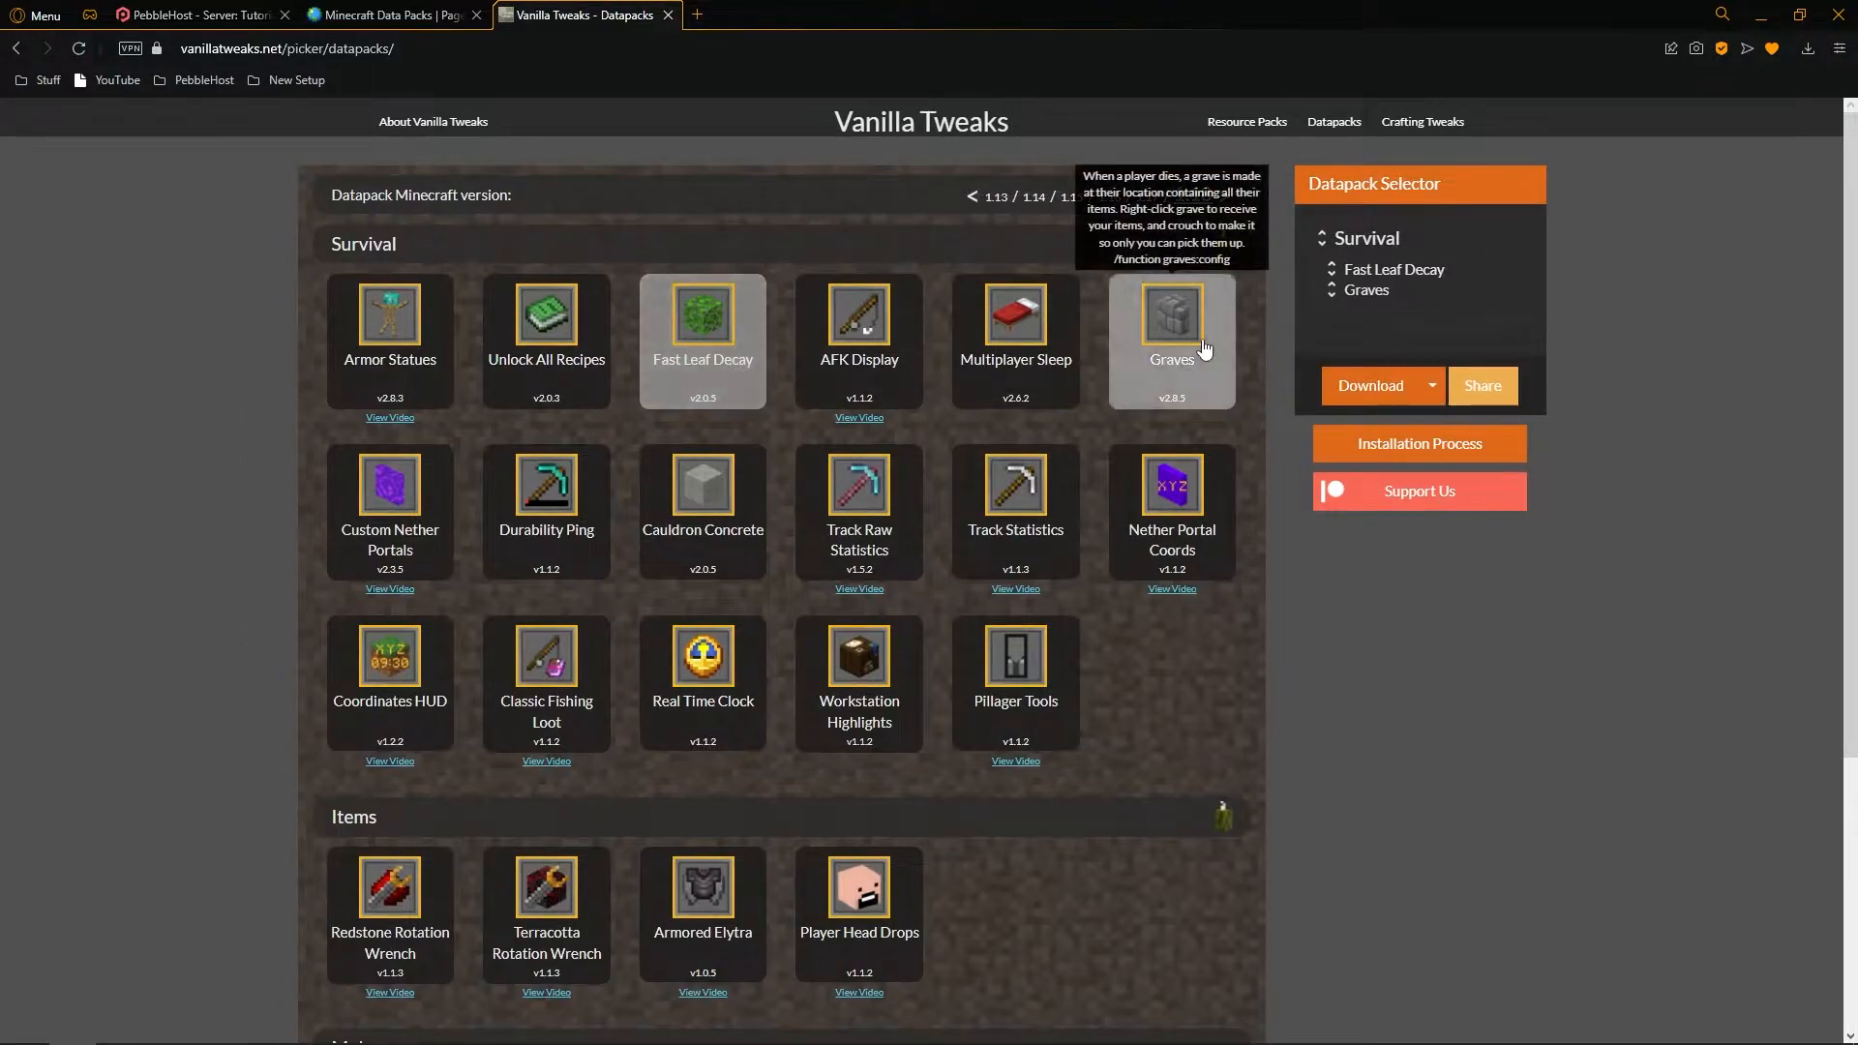
click(545, 484)
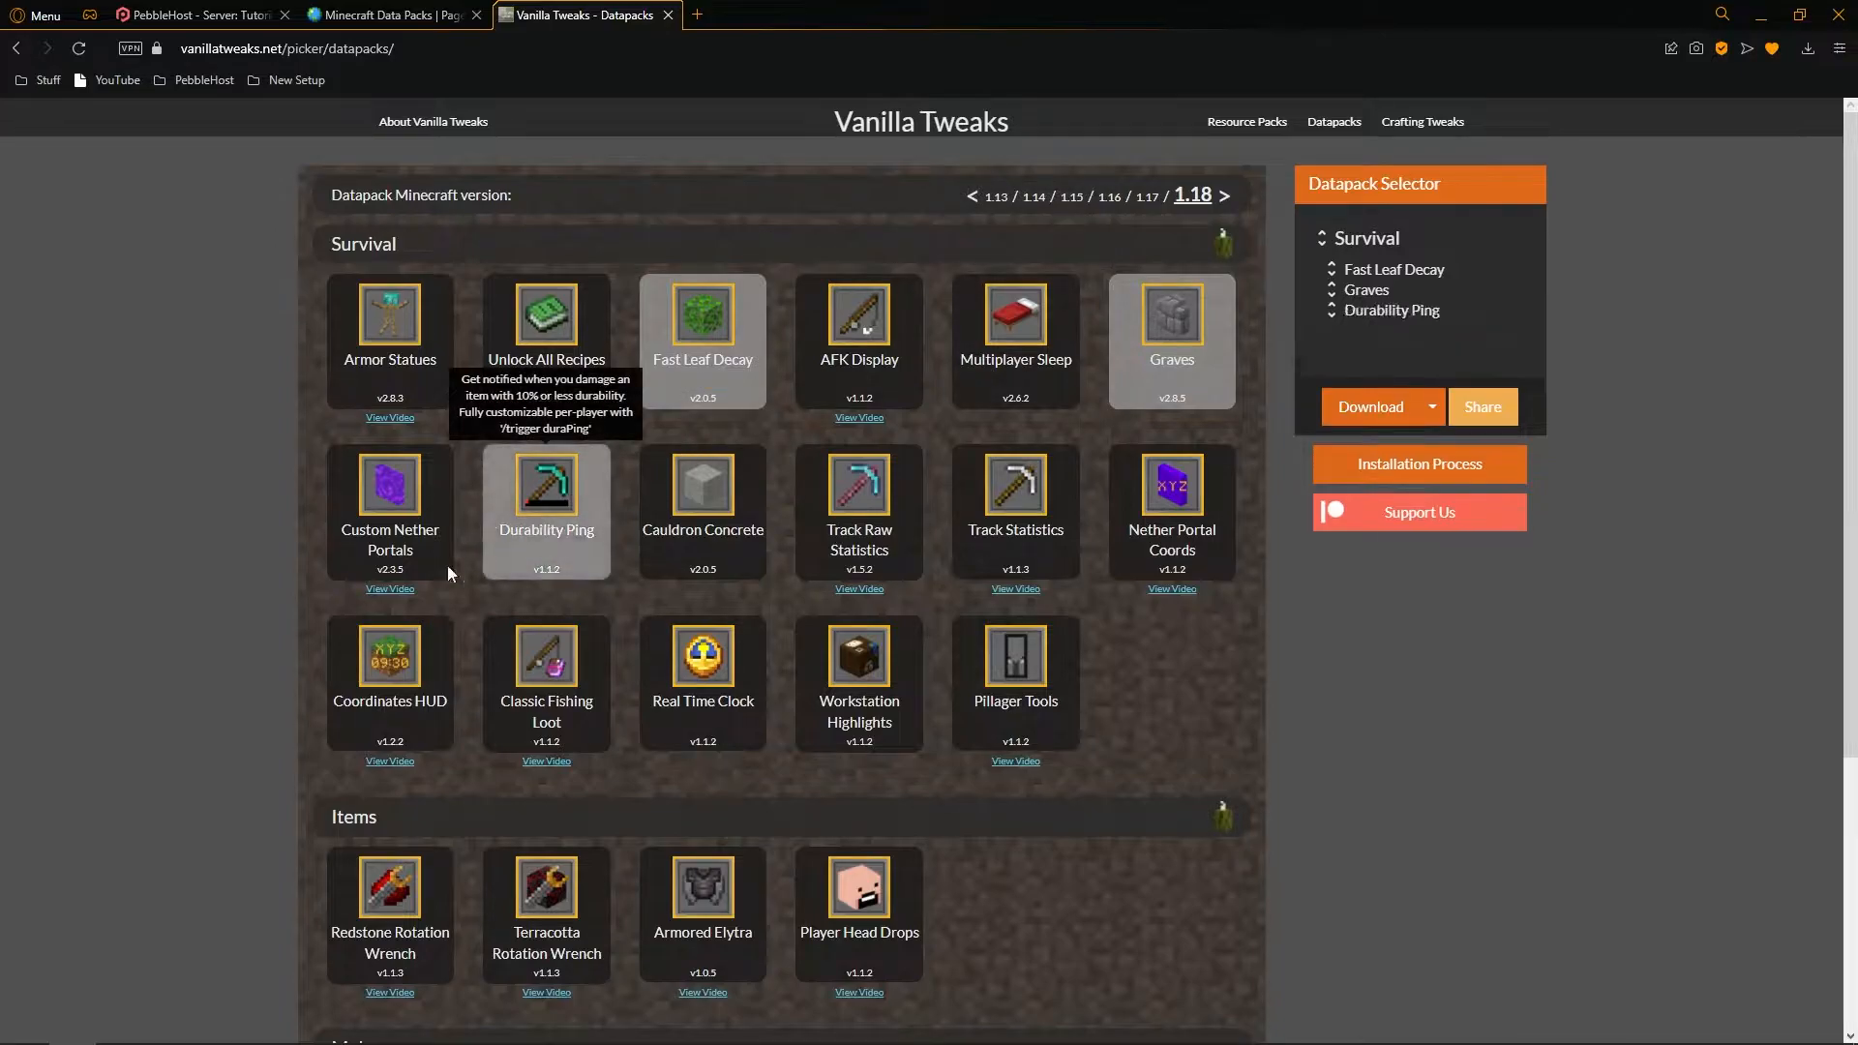
click(388, 656)
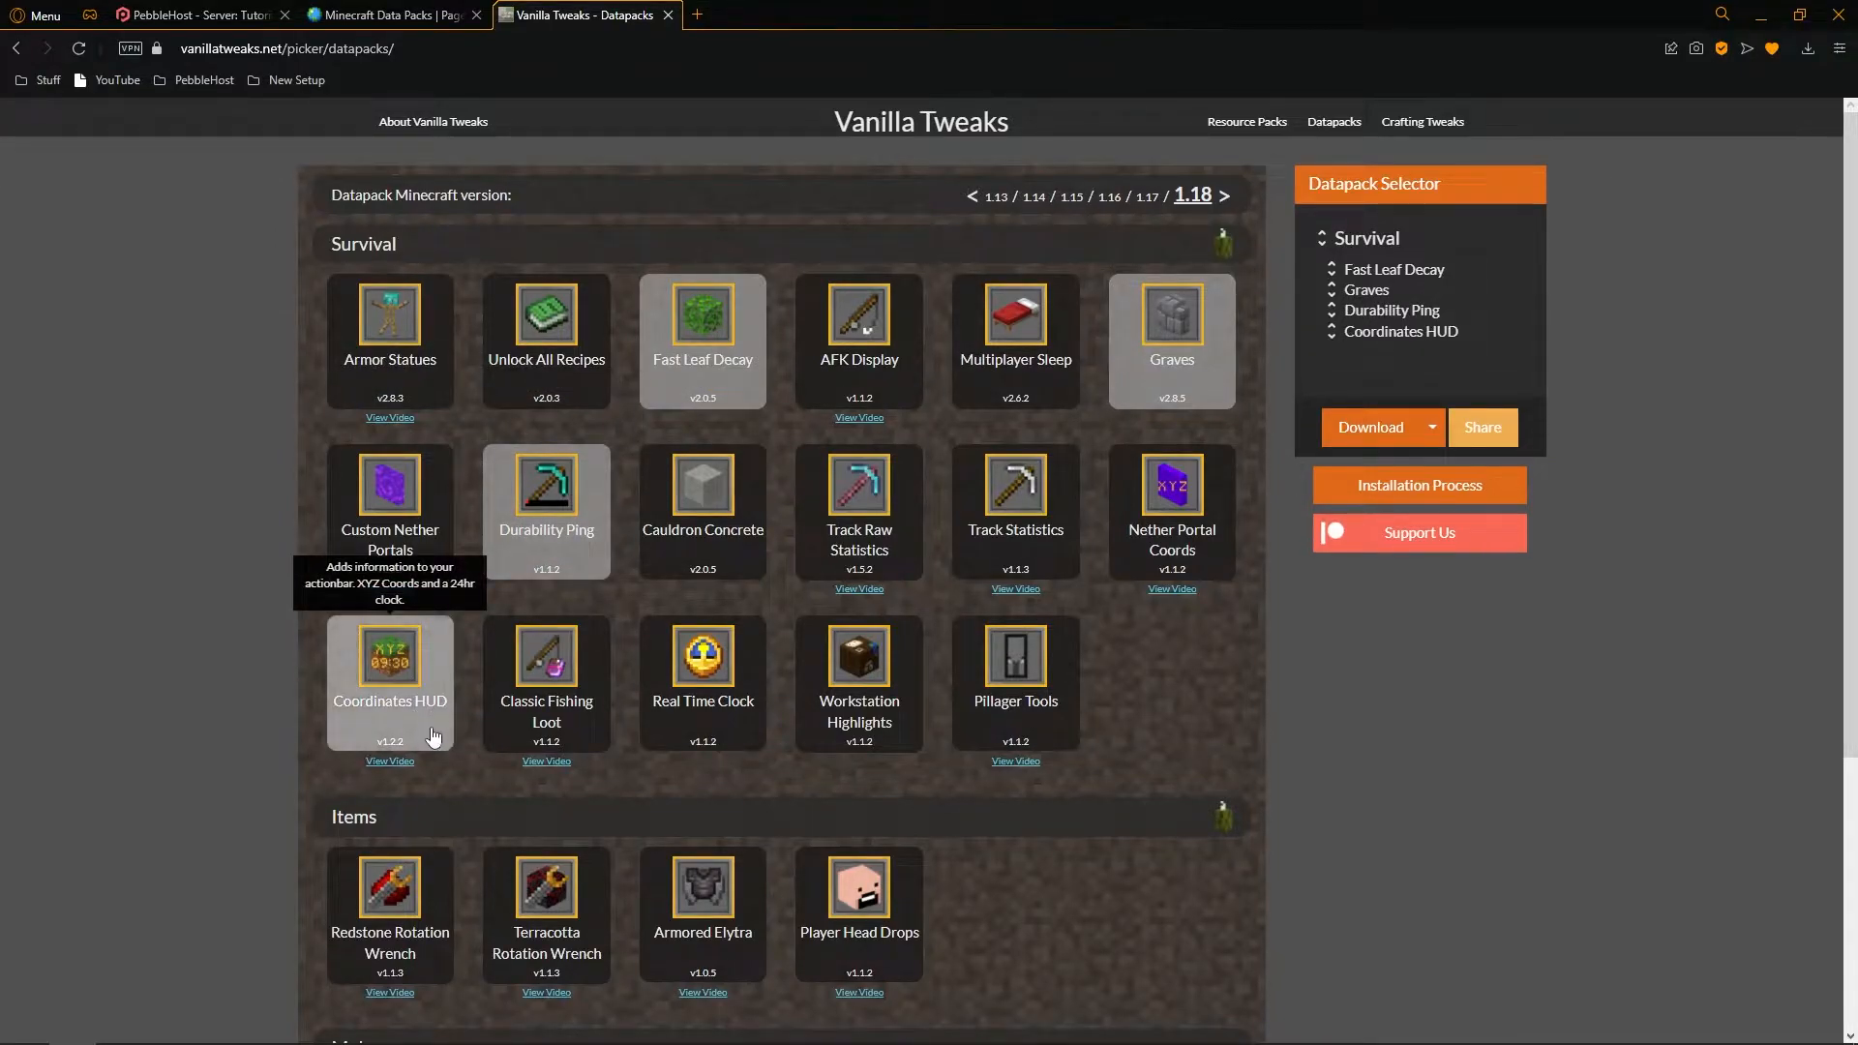
Step: Download the selected packs as one 1.18 datapack zip and return to the Tutorial Server panel
scroll(down, 3)
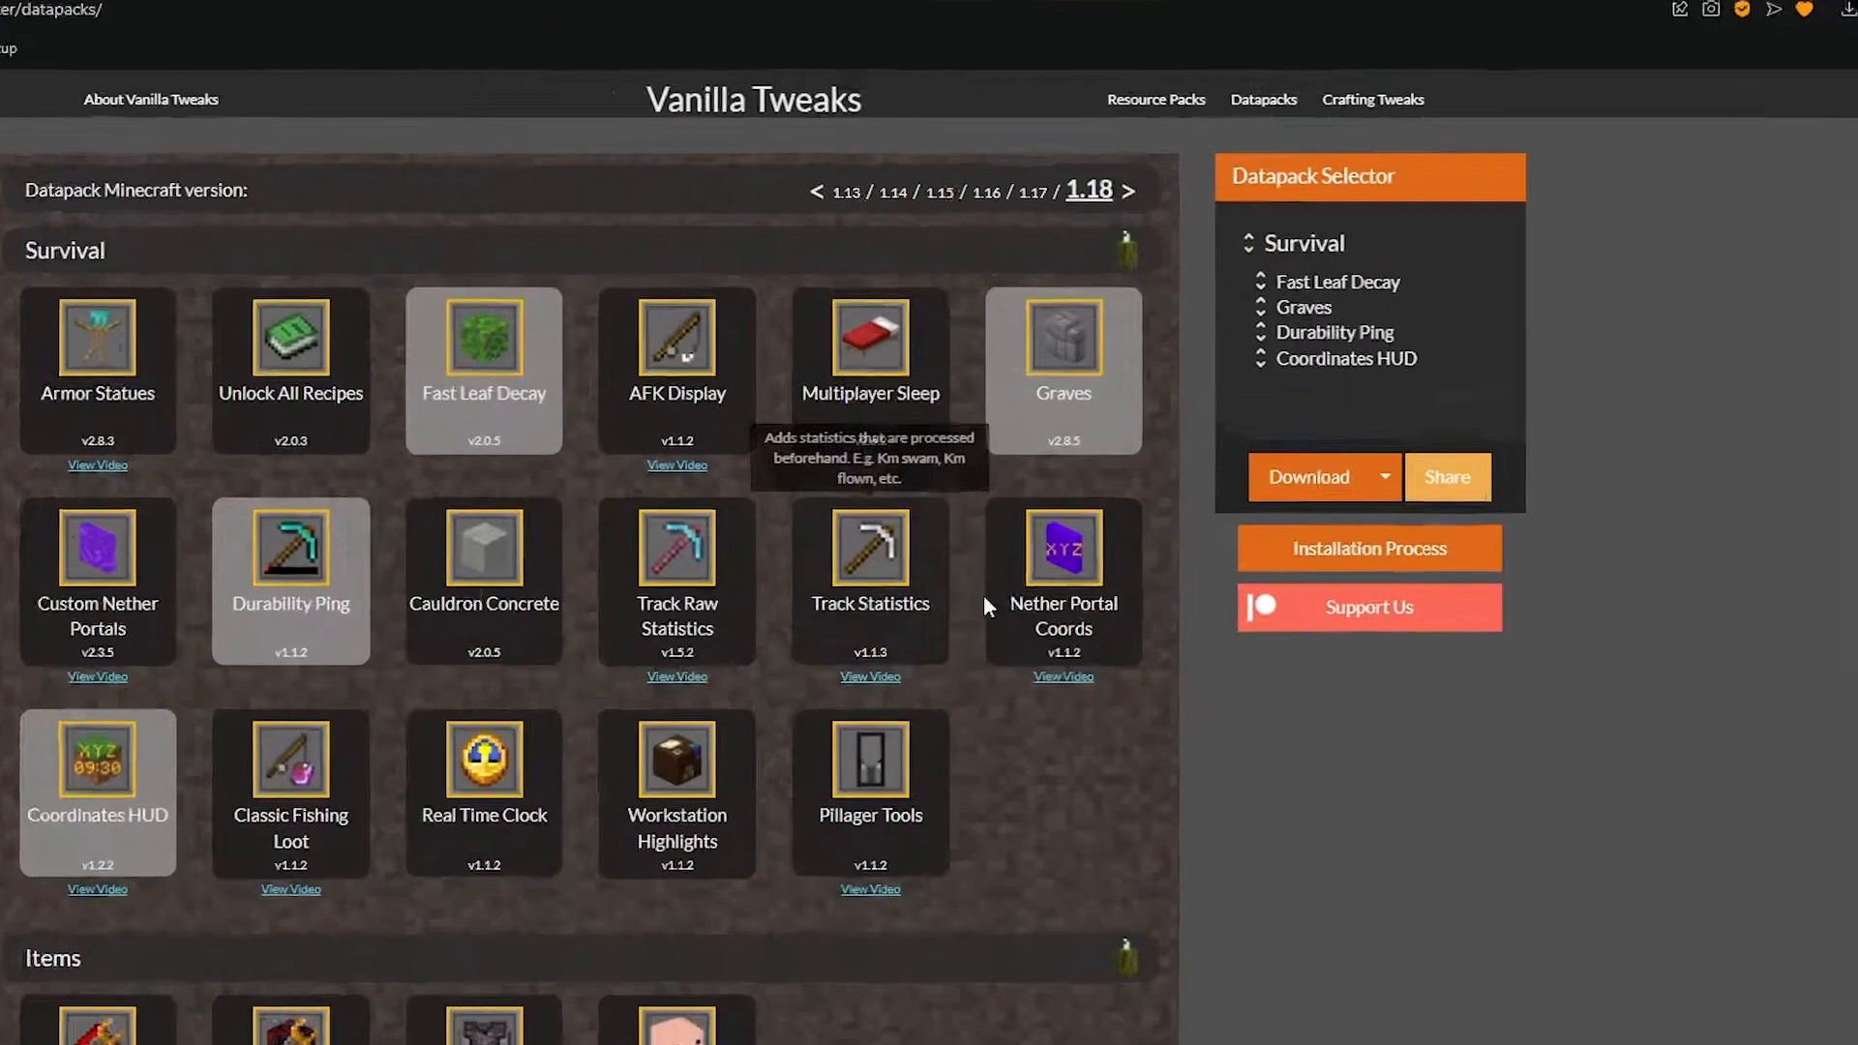
click(1308, 476)
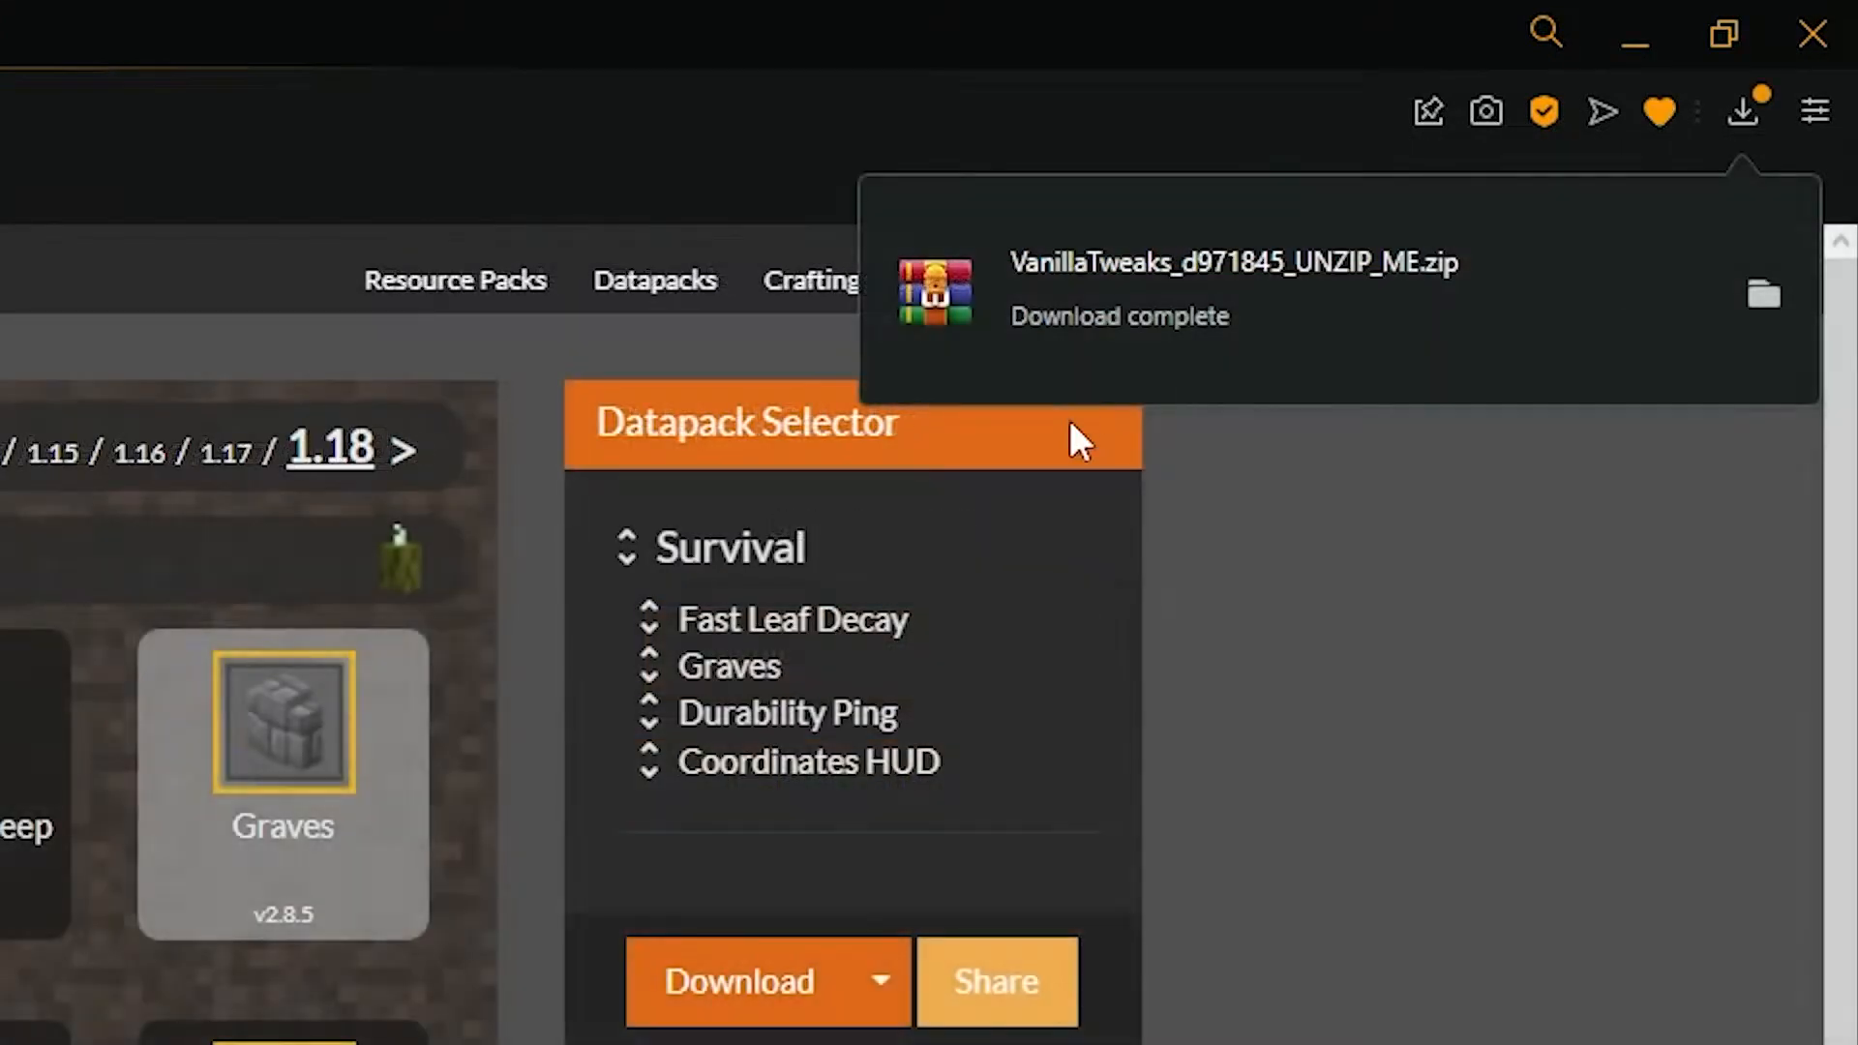
mouse_move(1242, 413)
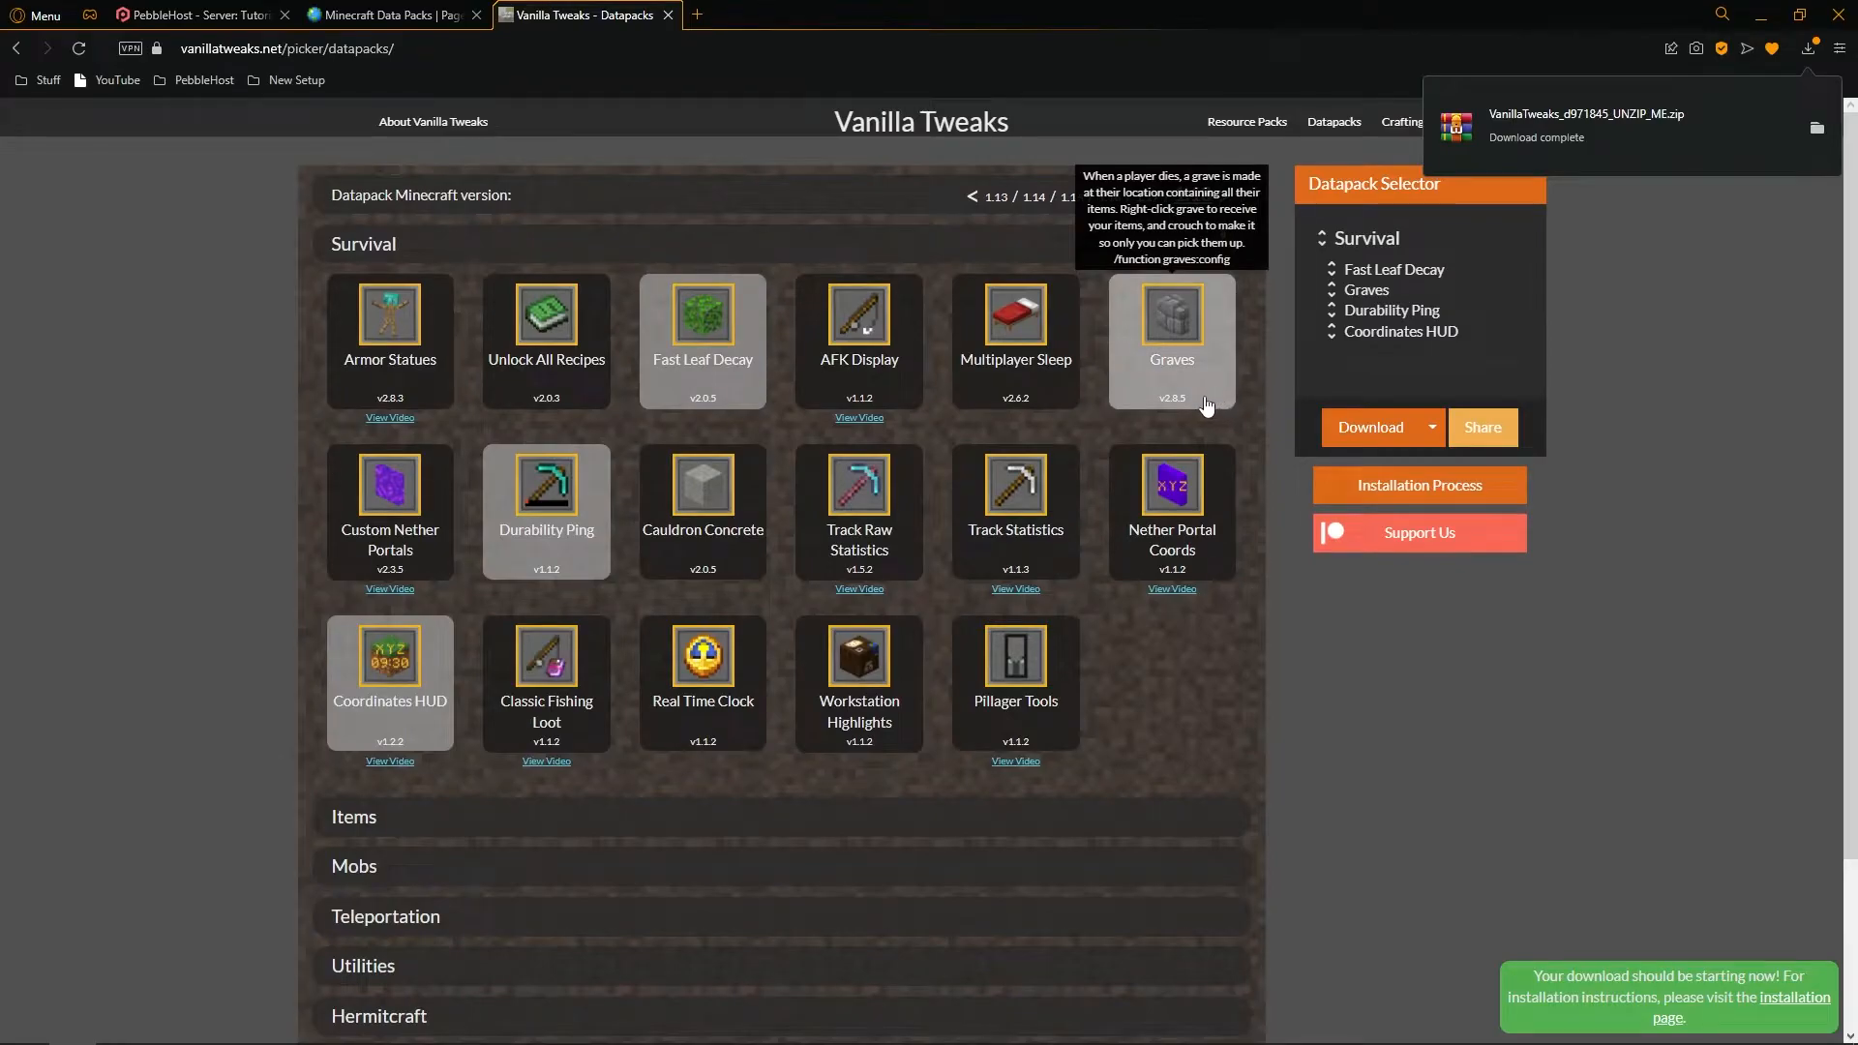
click(195, 13)
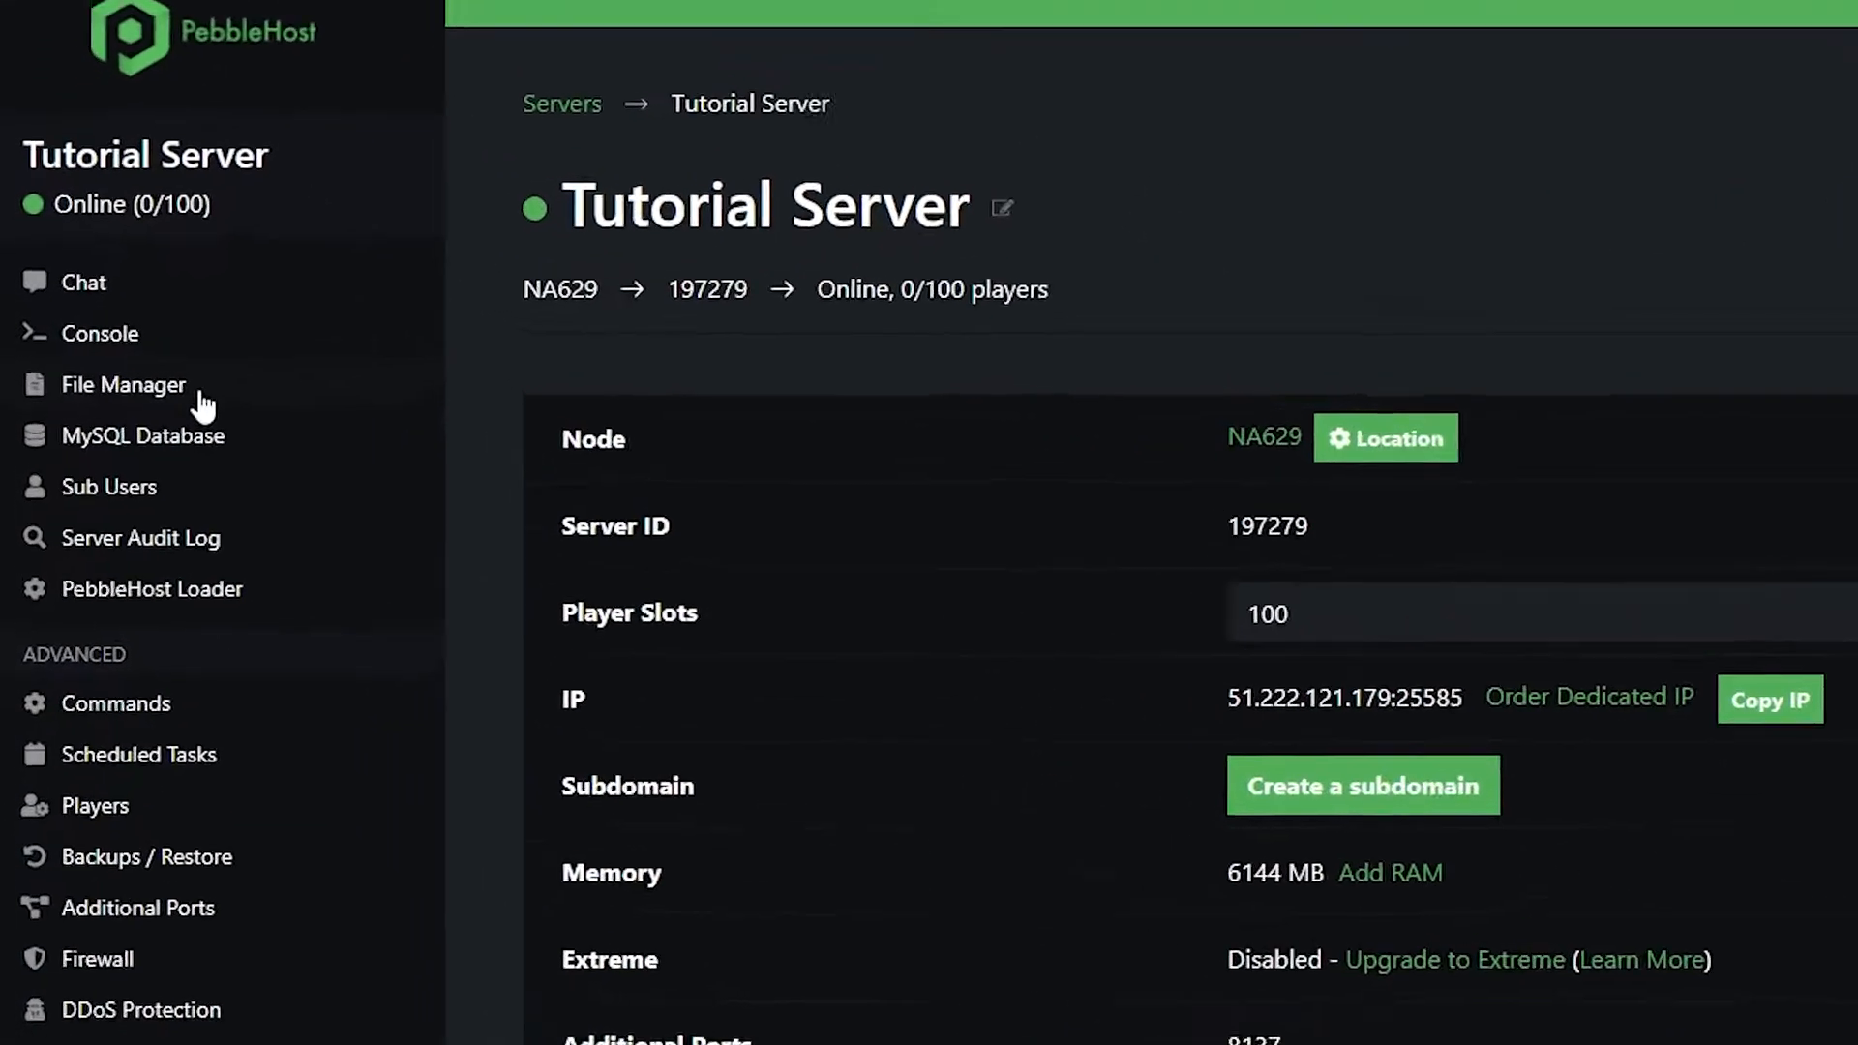
Step: Open world/datapacks in the server File Manager and start a file upload there
click(124, 385)
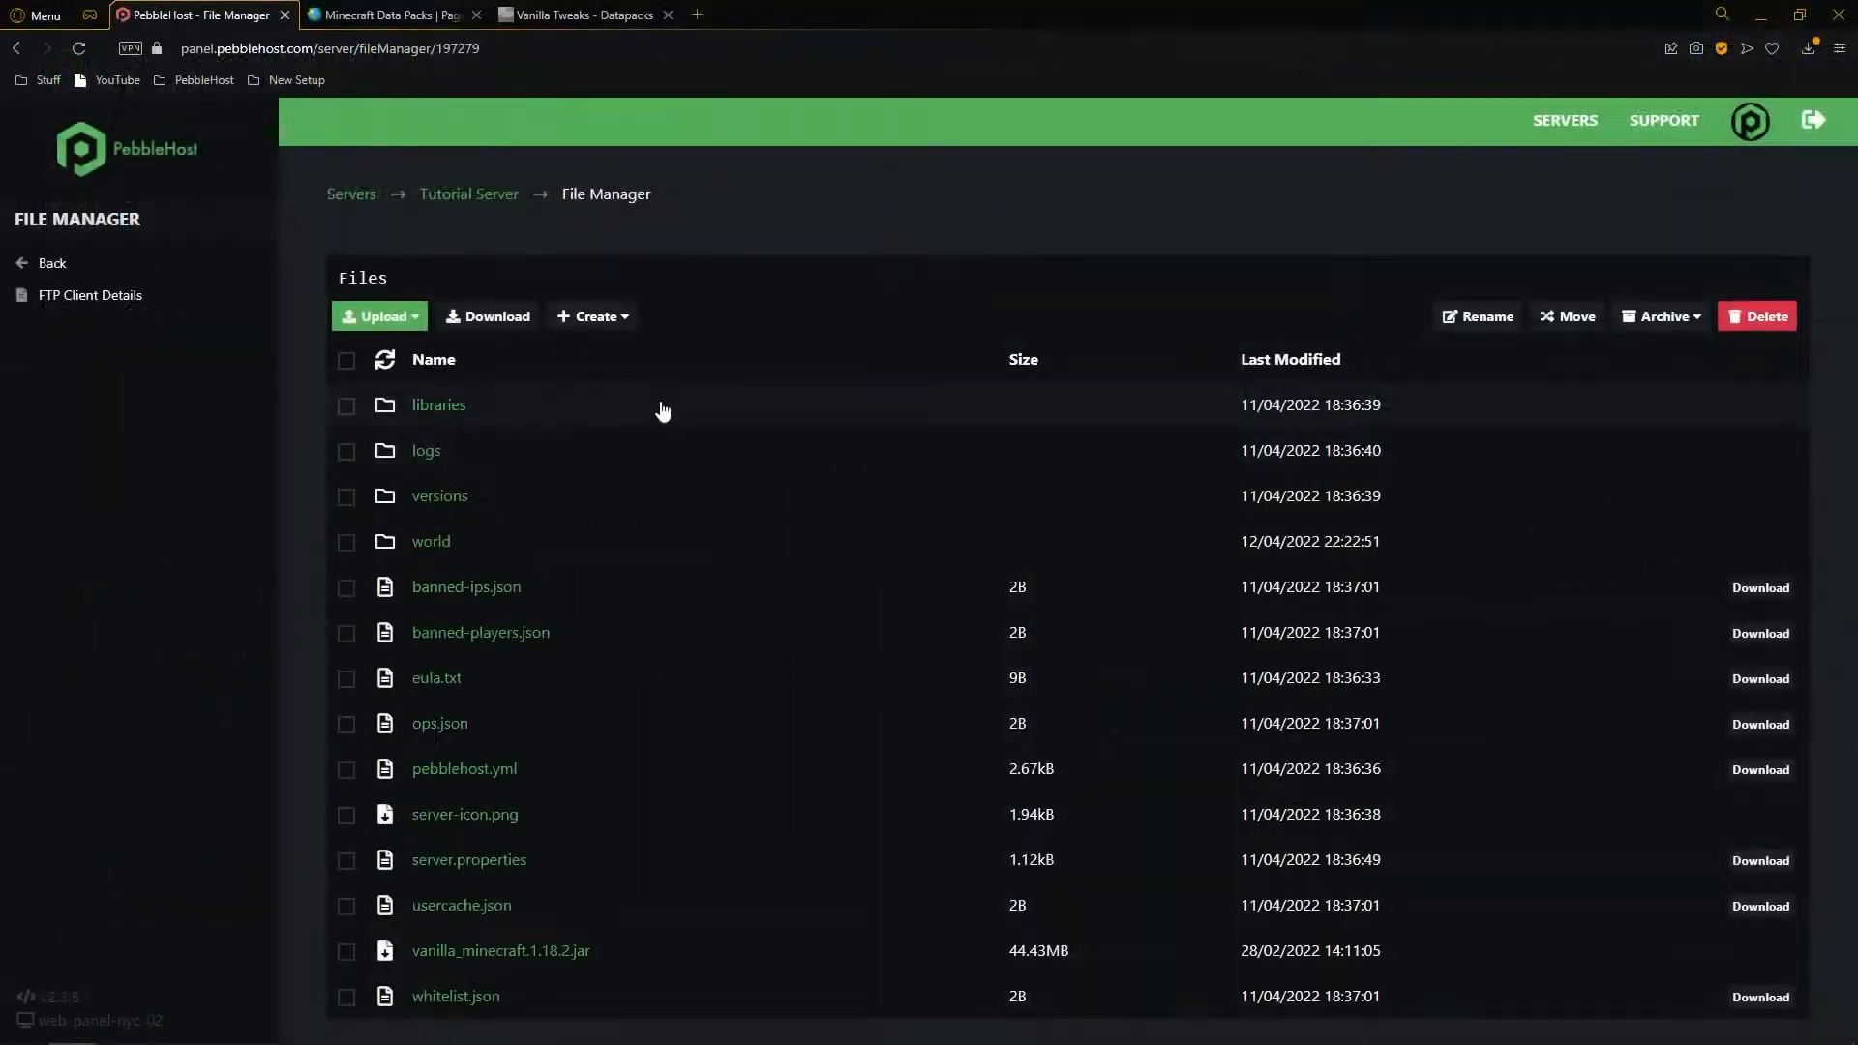
mouse_move(548, 541)
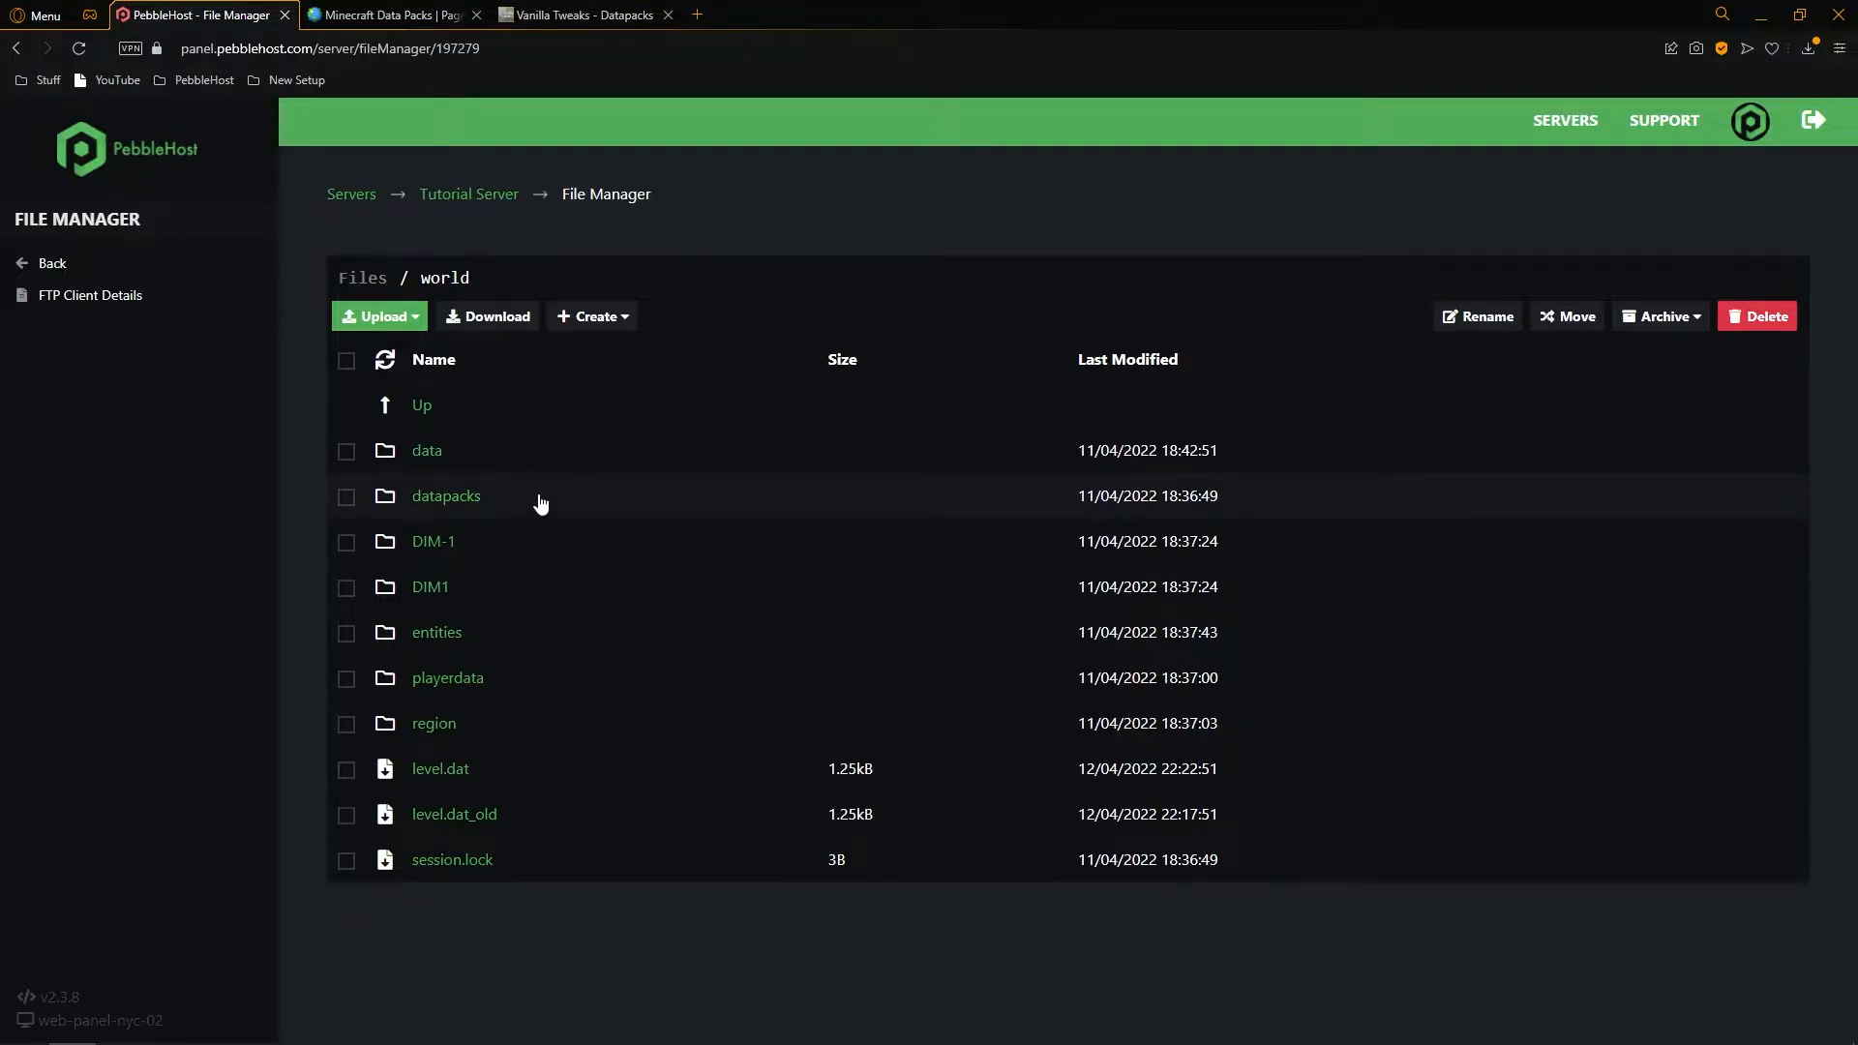
click(445, 496)
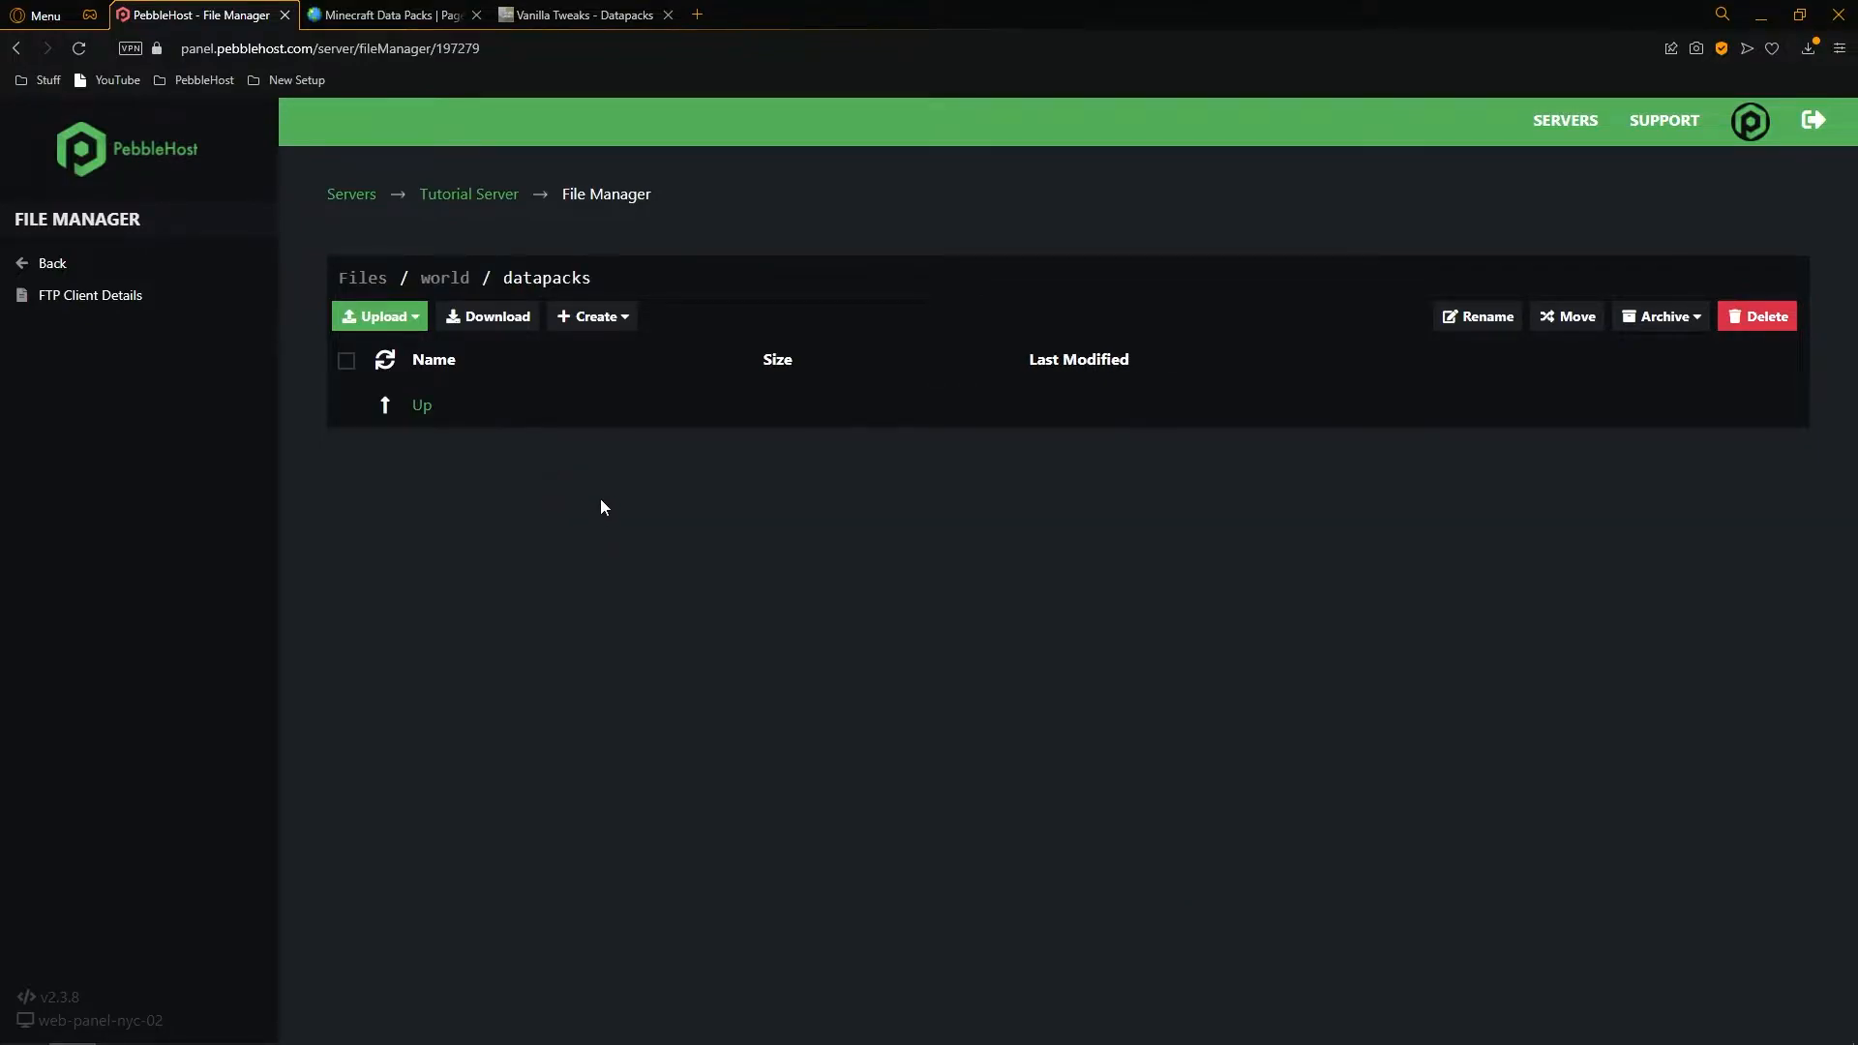
click(379, 315)
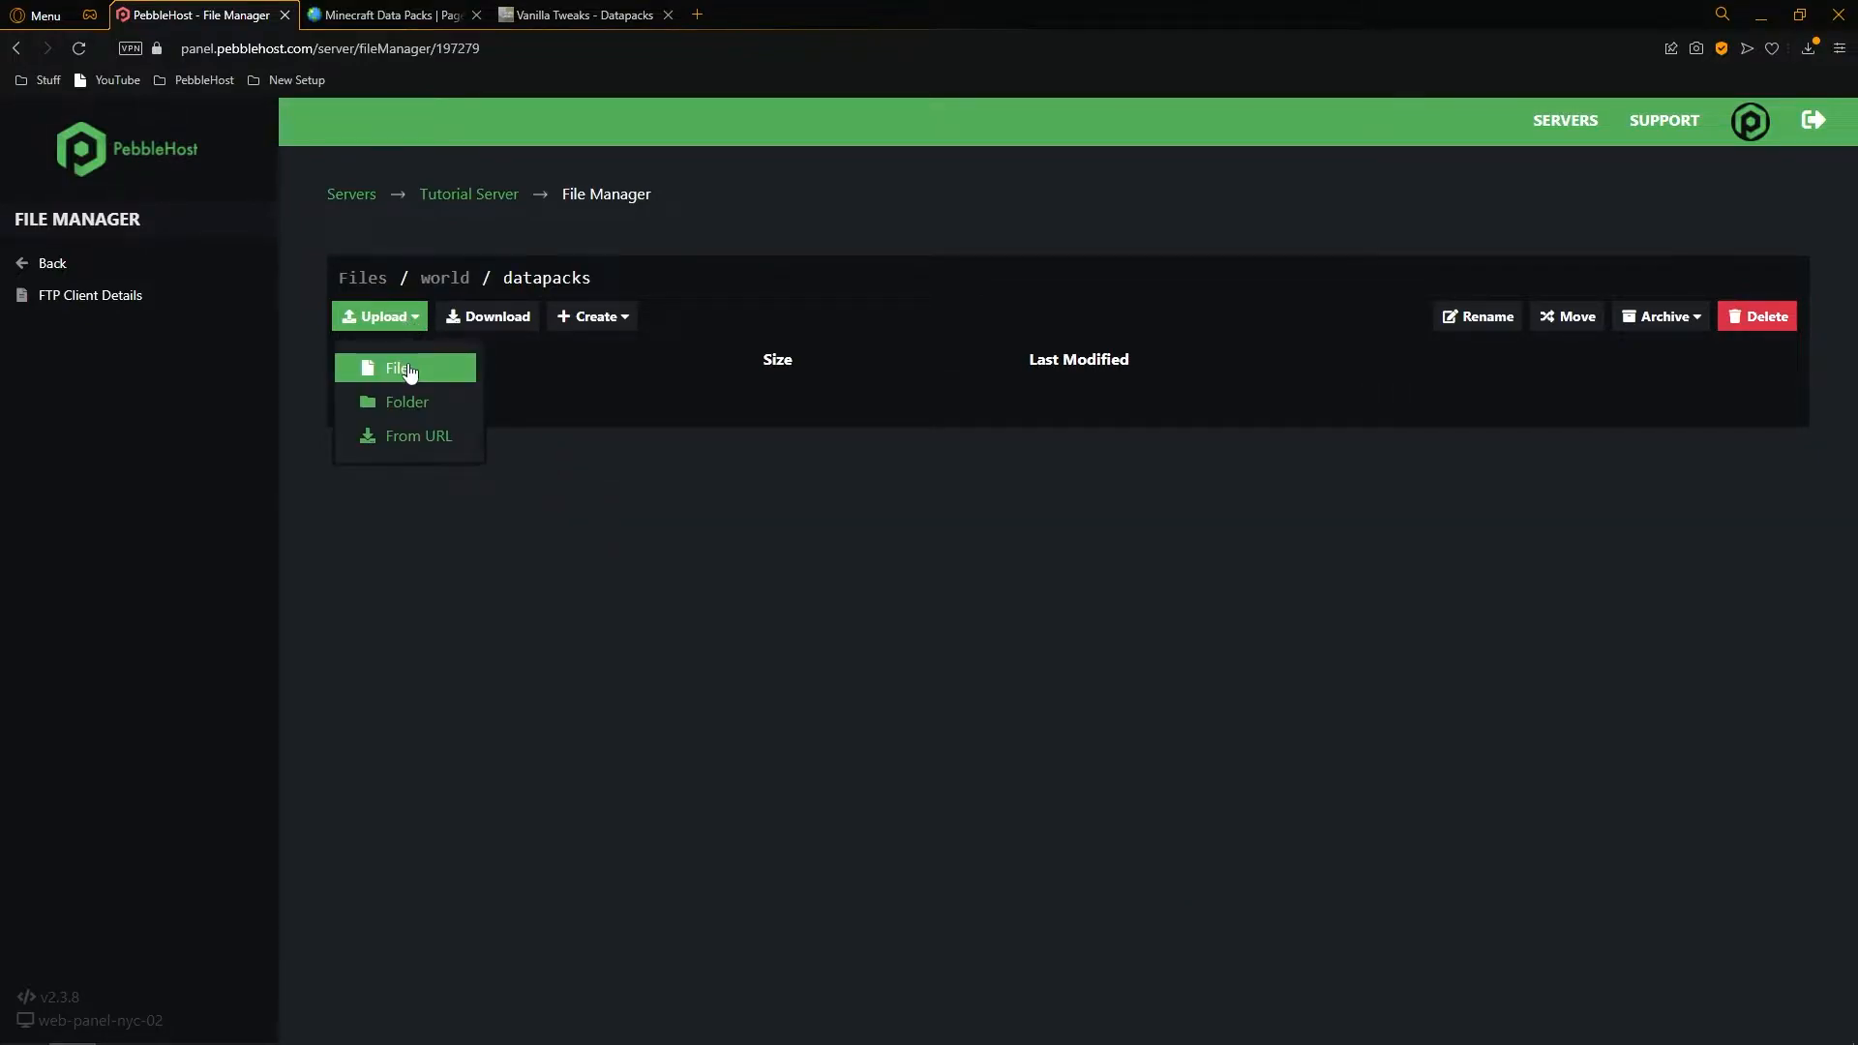
click(403, 367)
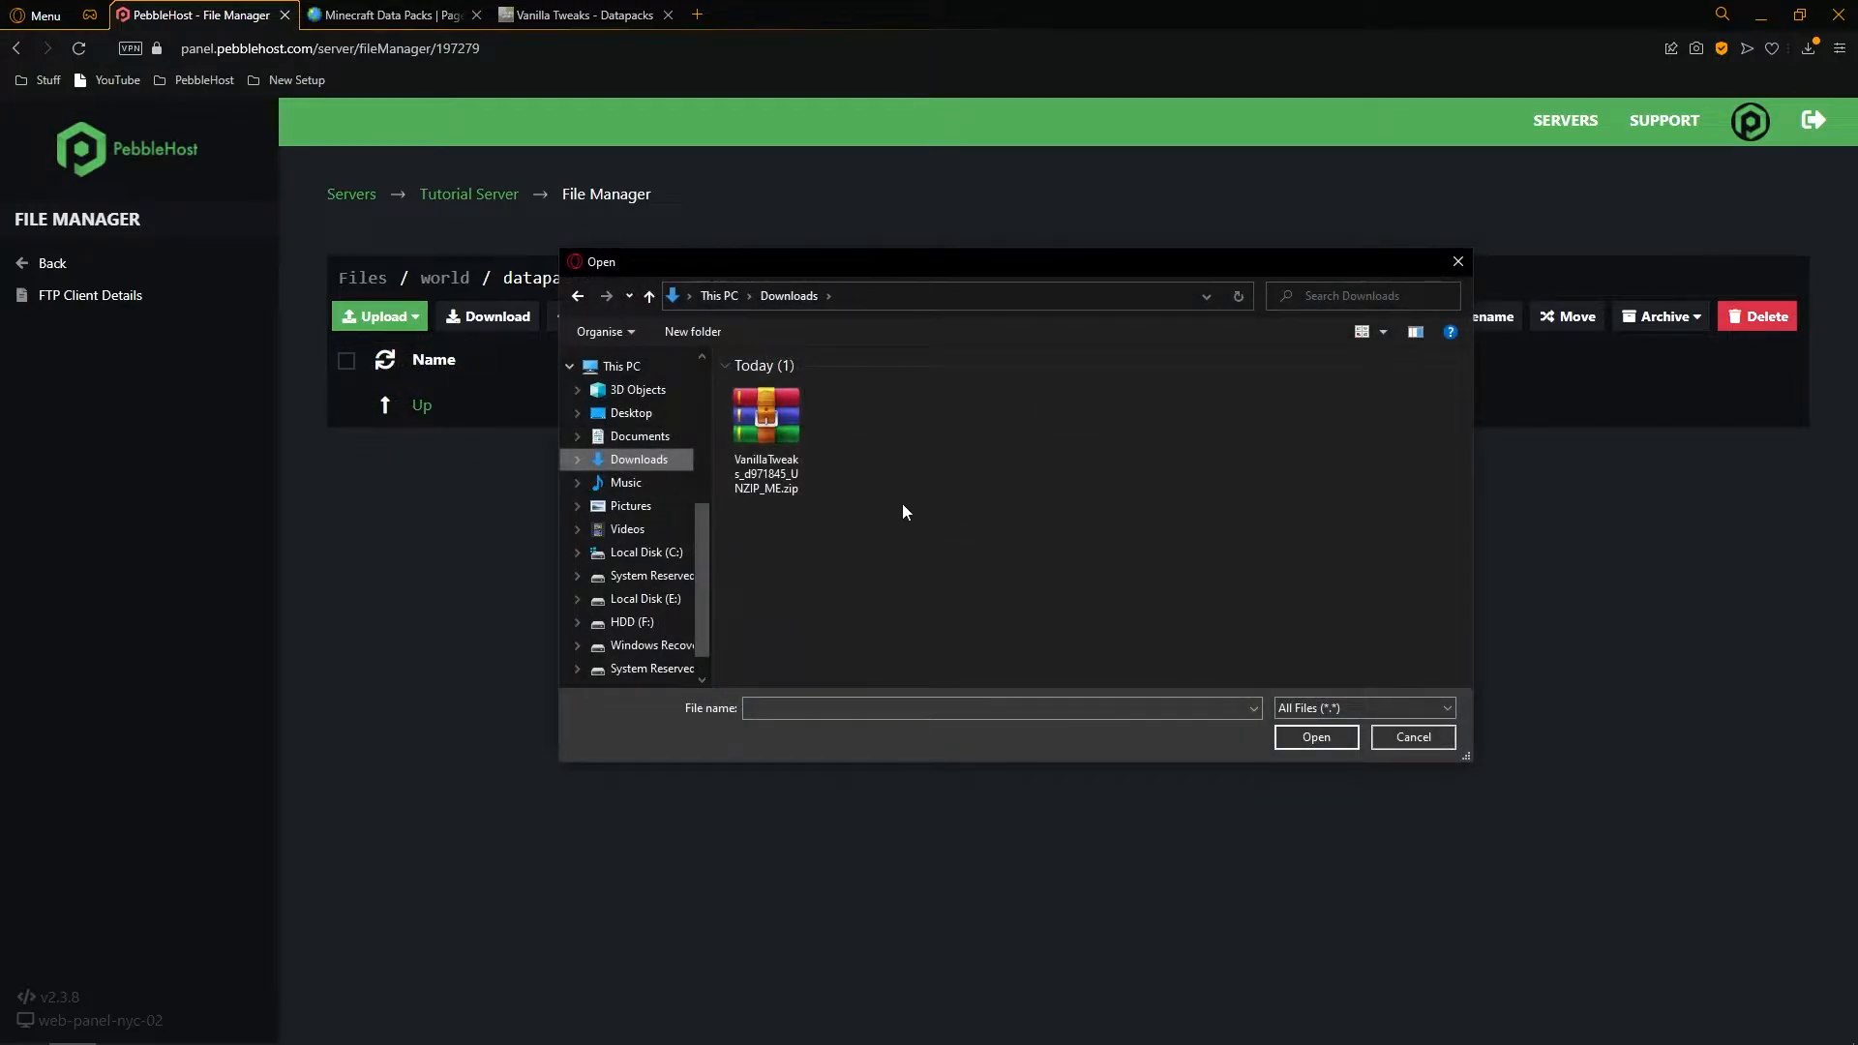
mouse_move(1012, 534)
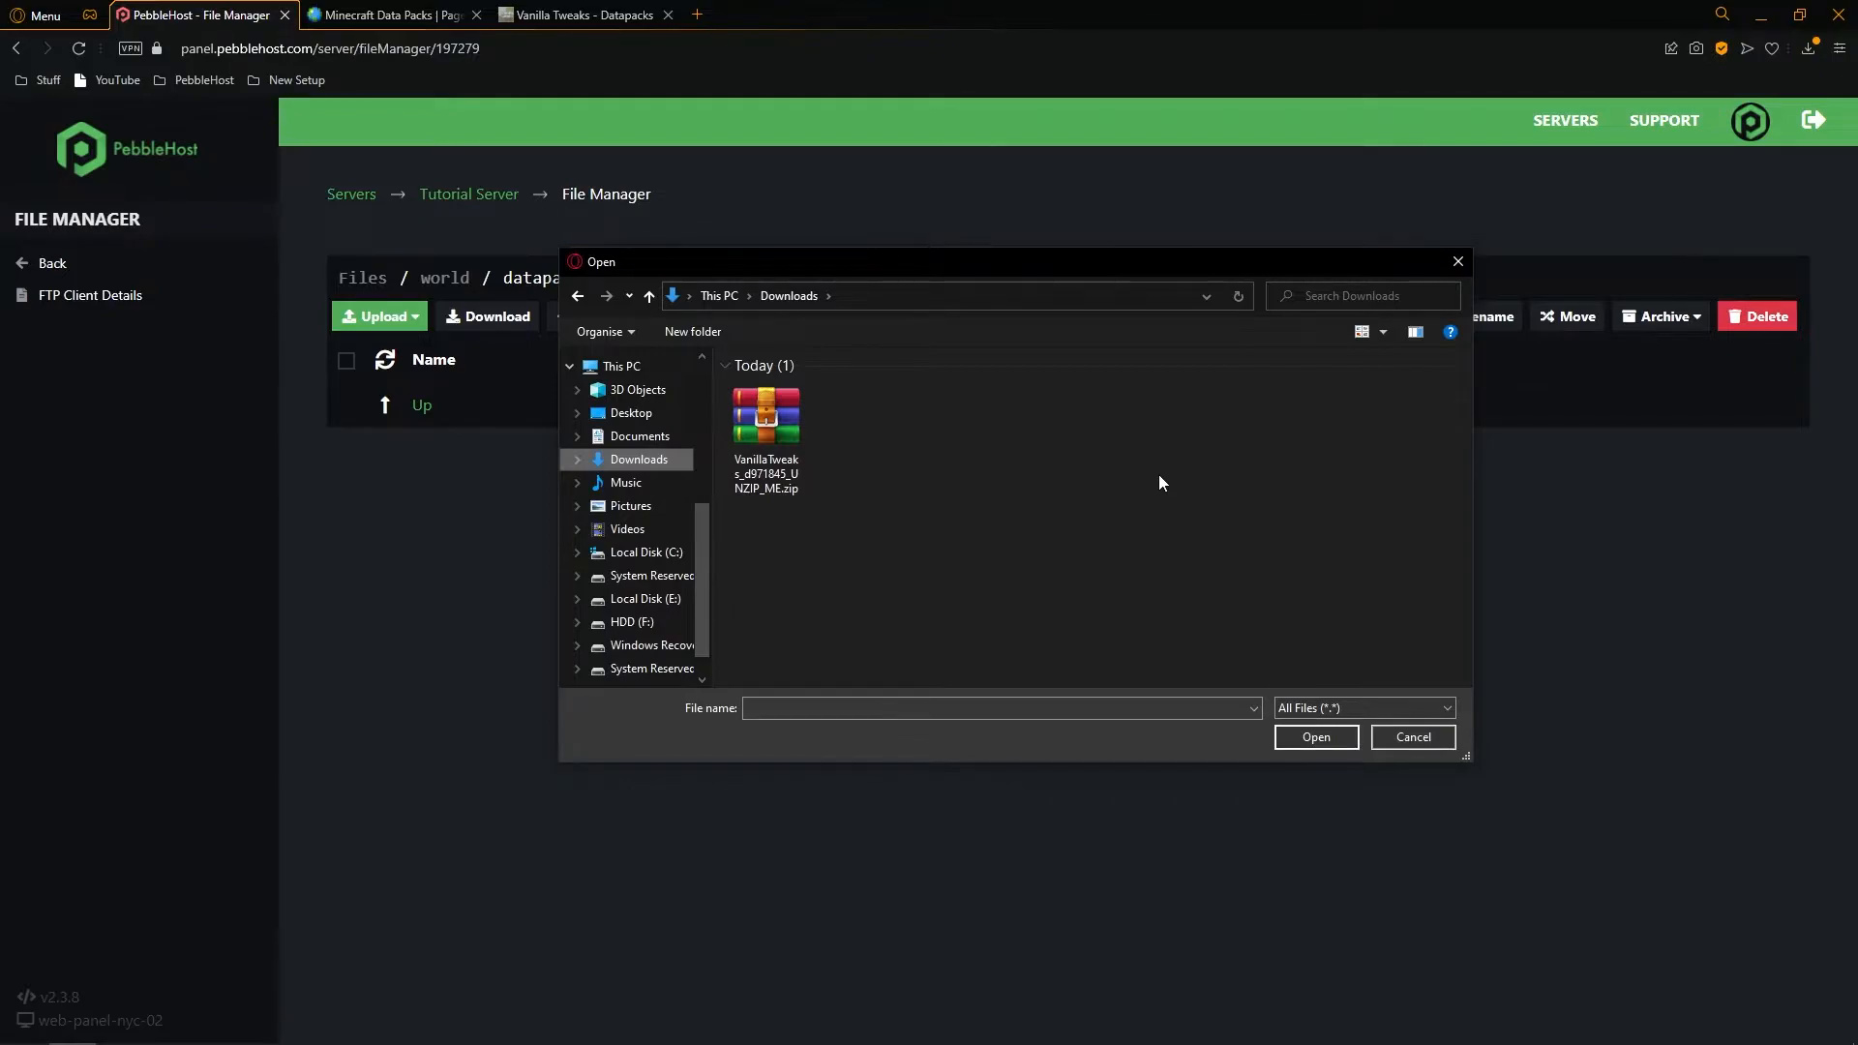
Step: Cancel the Open dialog without choosing a file to upload
click(1411, 736)
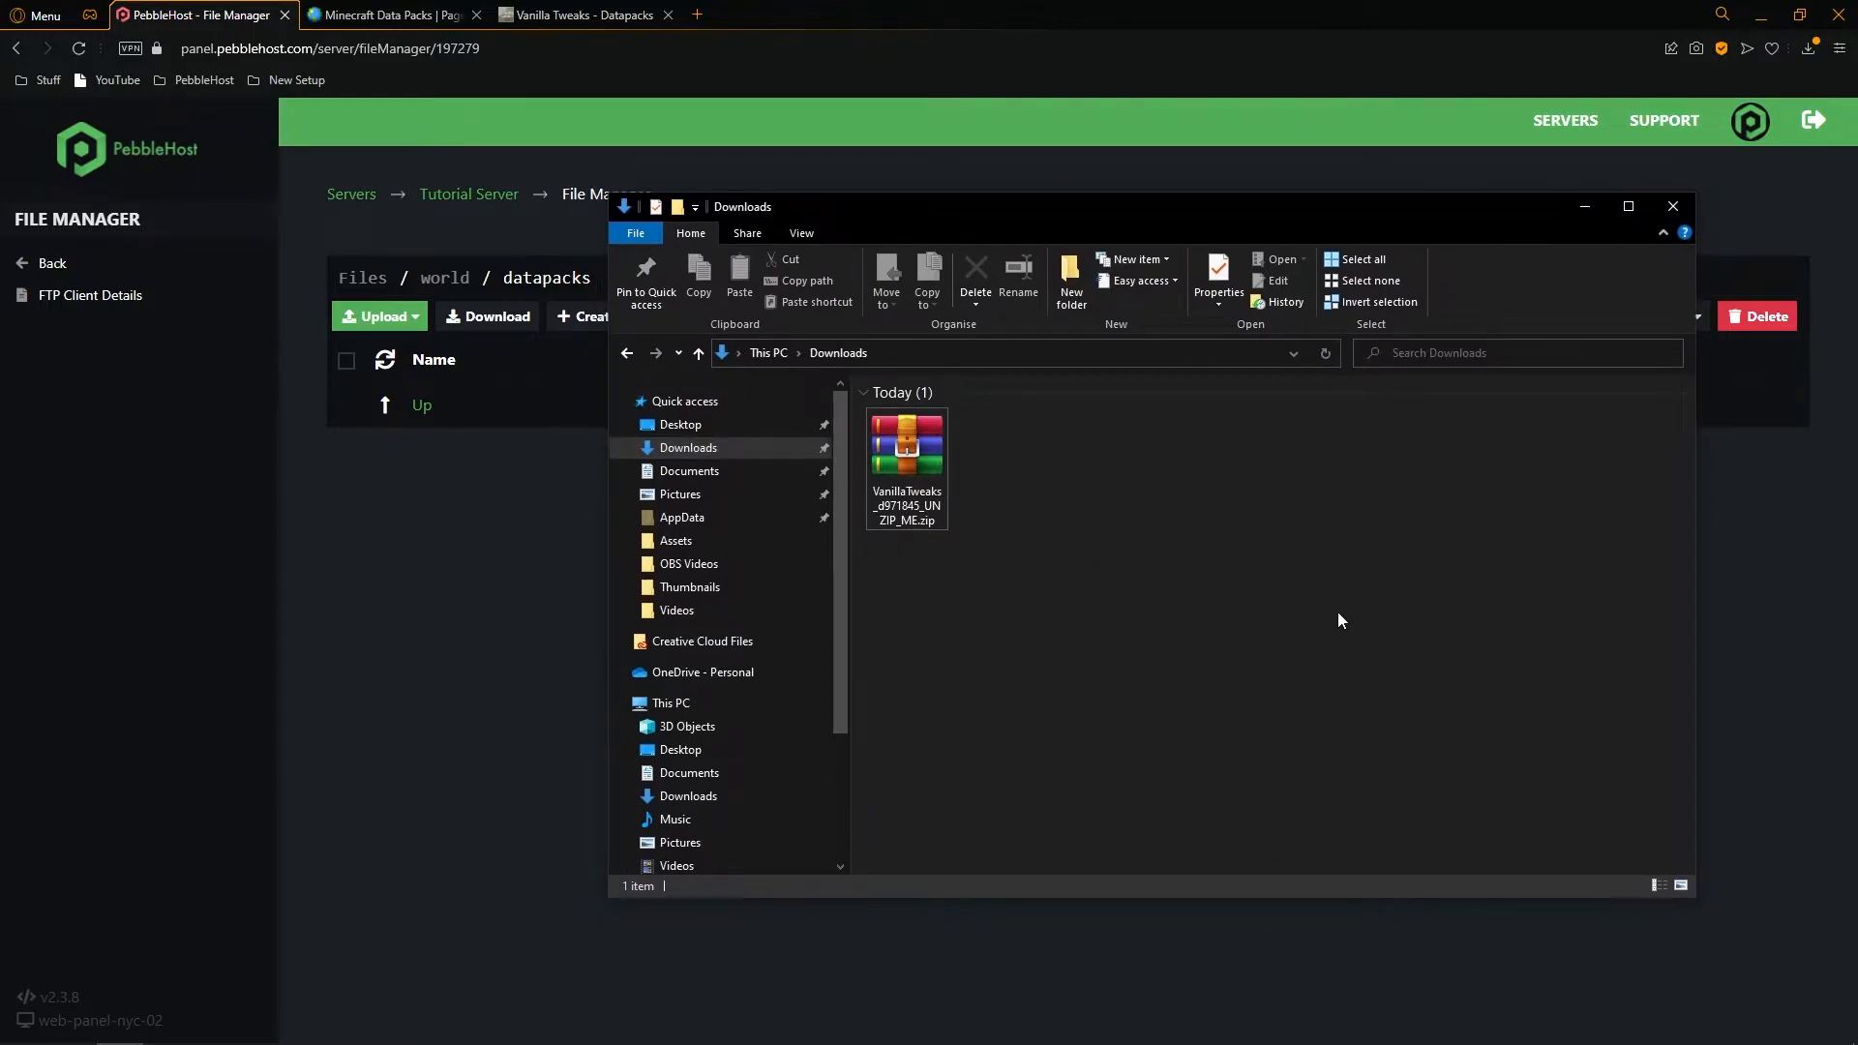
mouse_move(1297, 594)
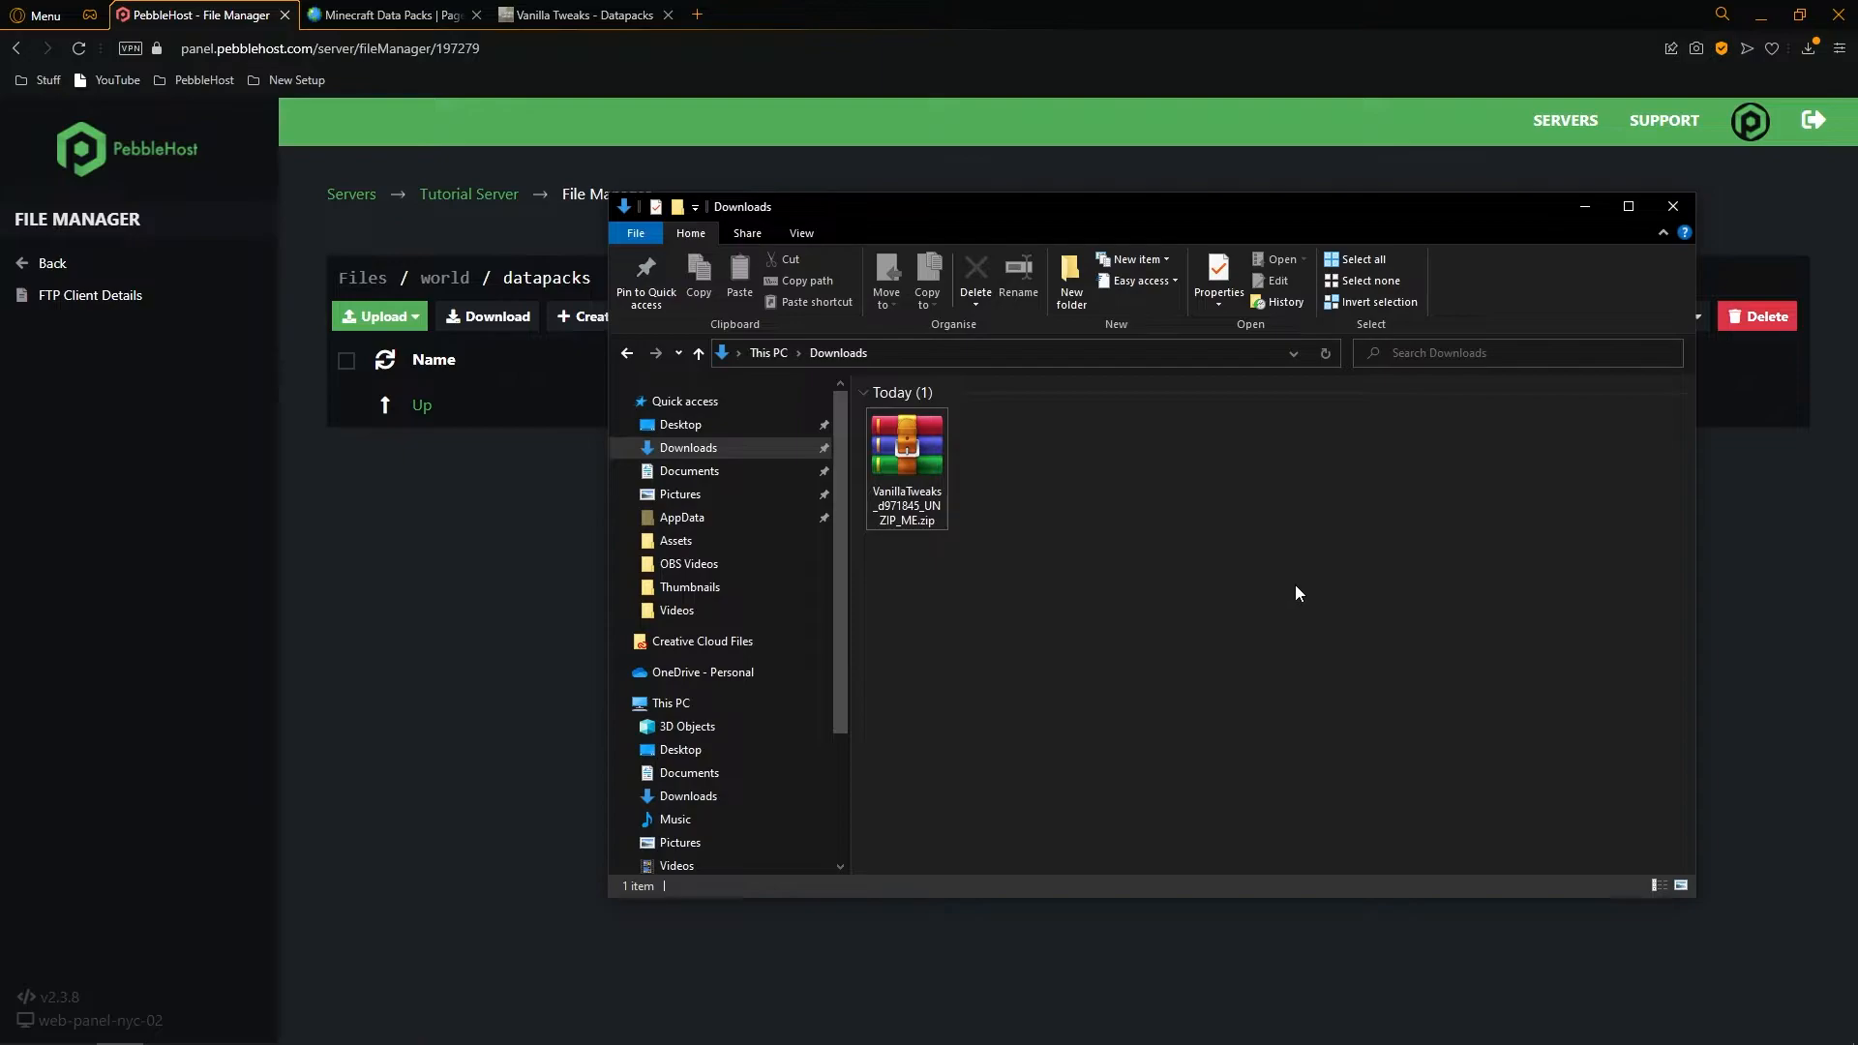
mouse_move(1308, 582)
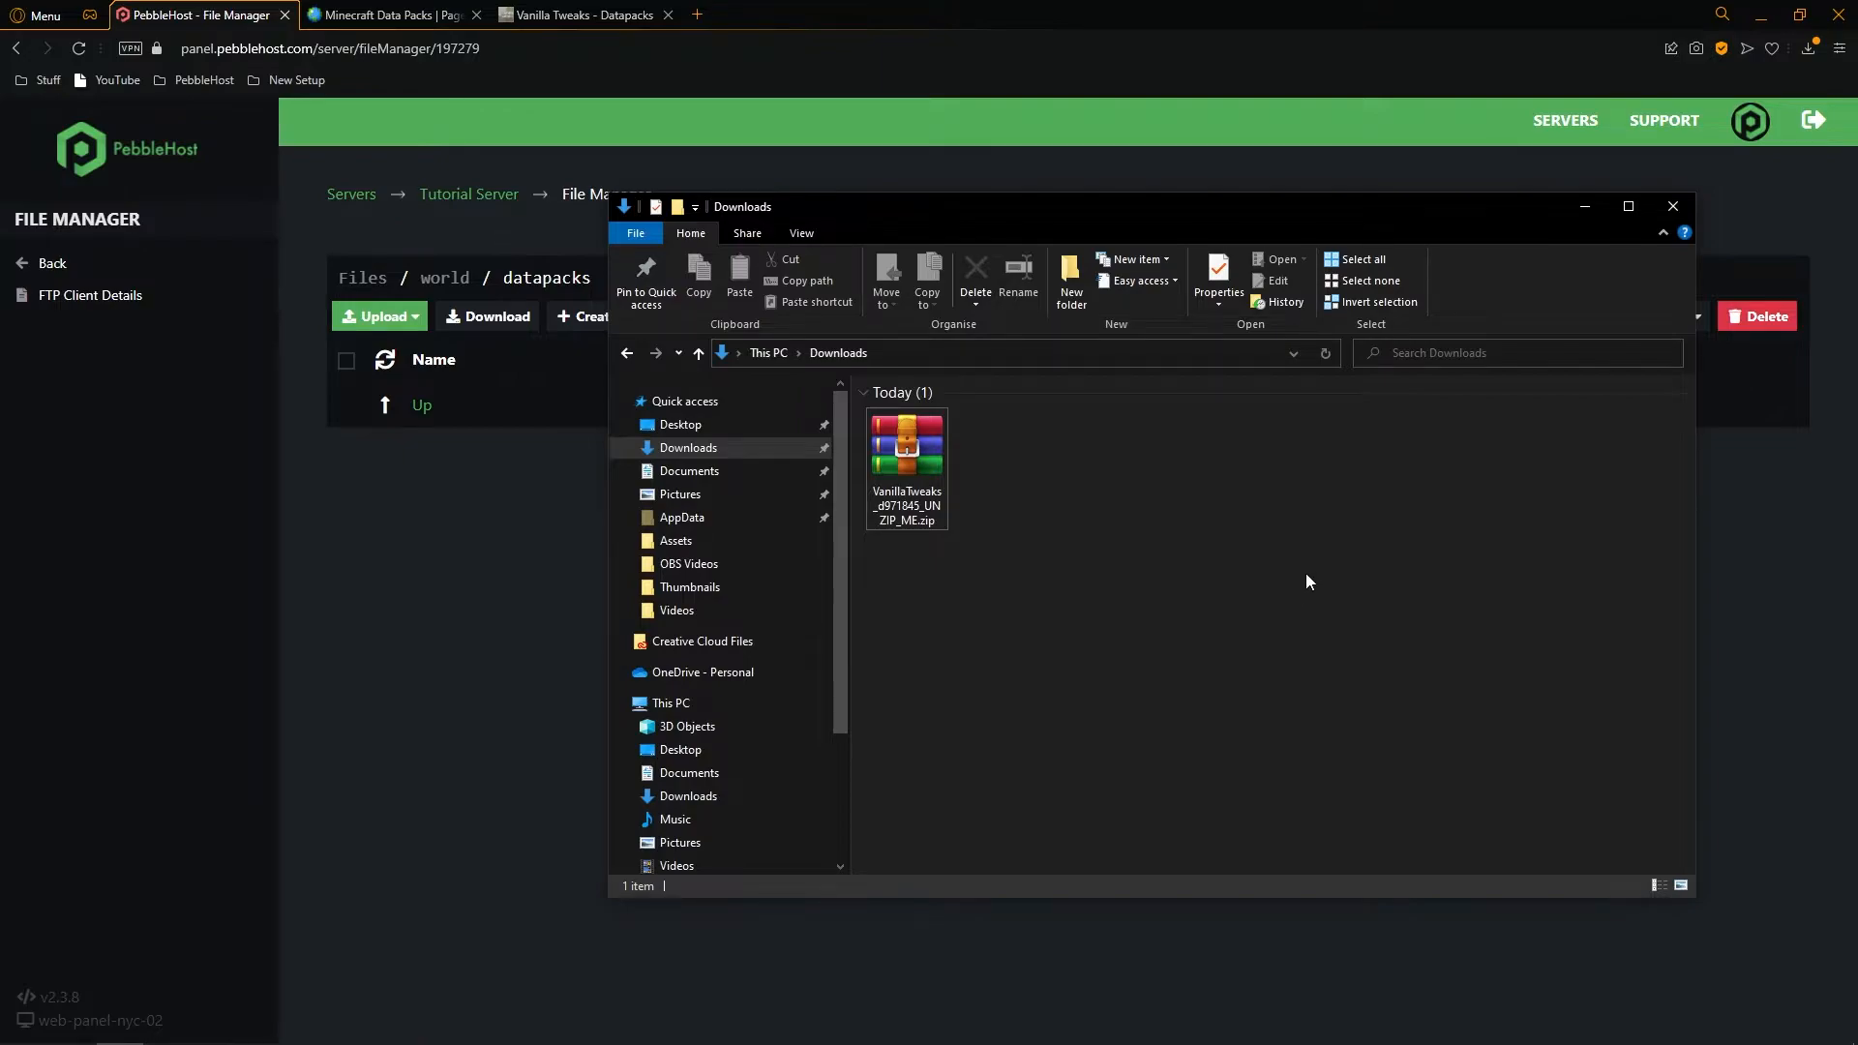
Step: Extract the VanillaTweaks zip in Downloads into its four individual datapack zips
click(906, 452)
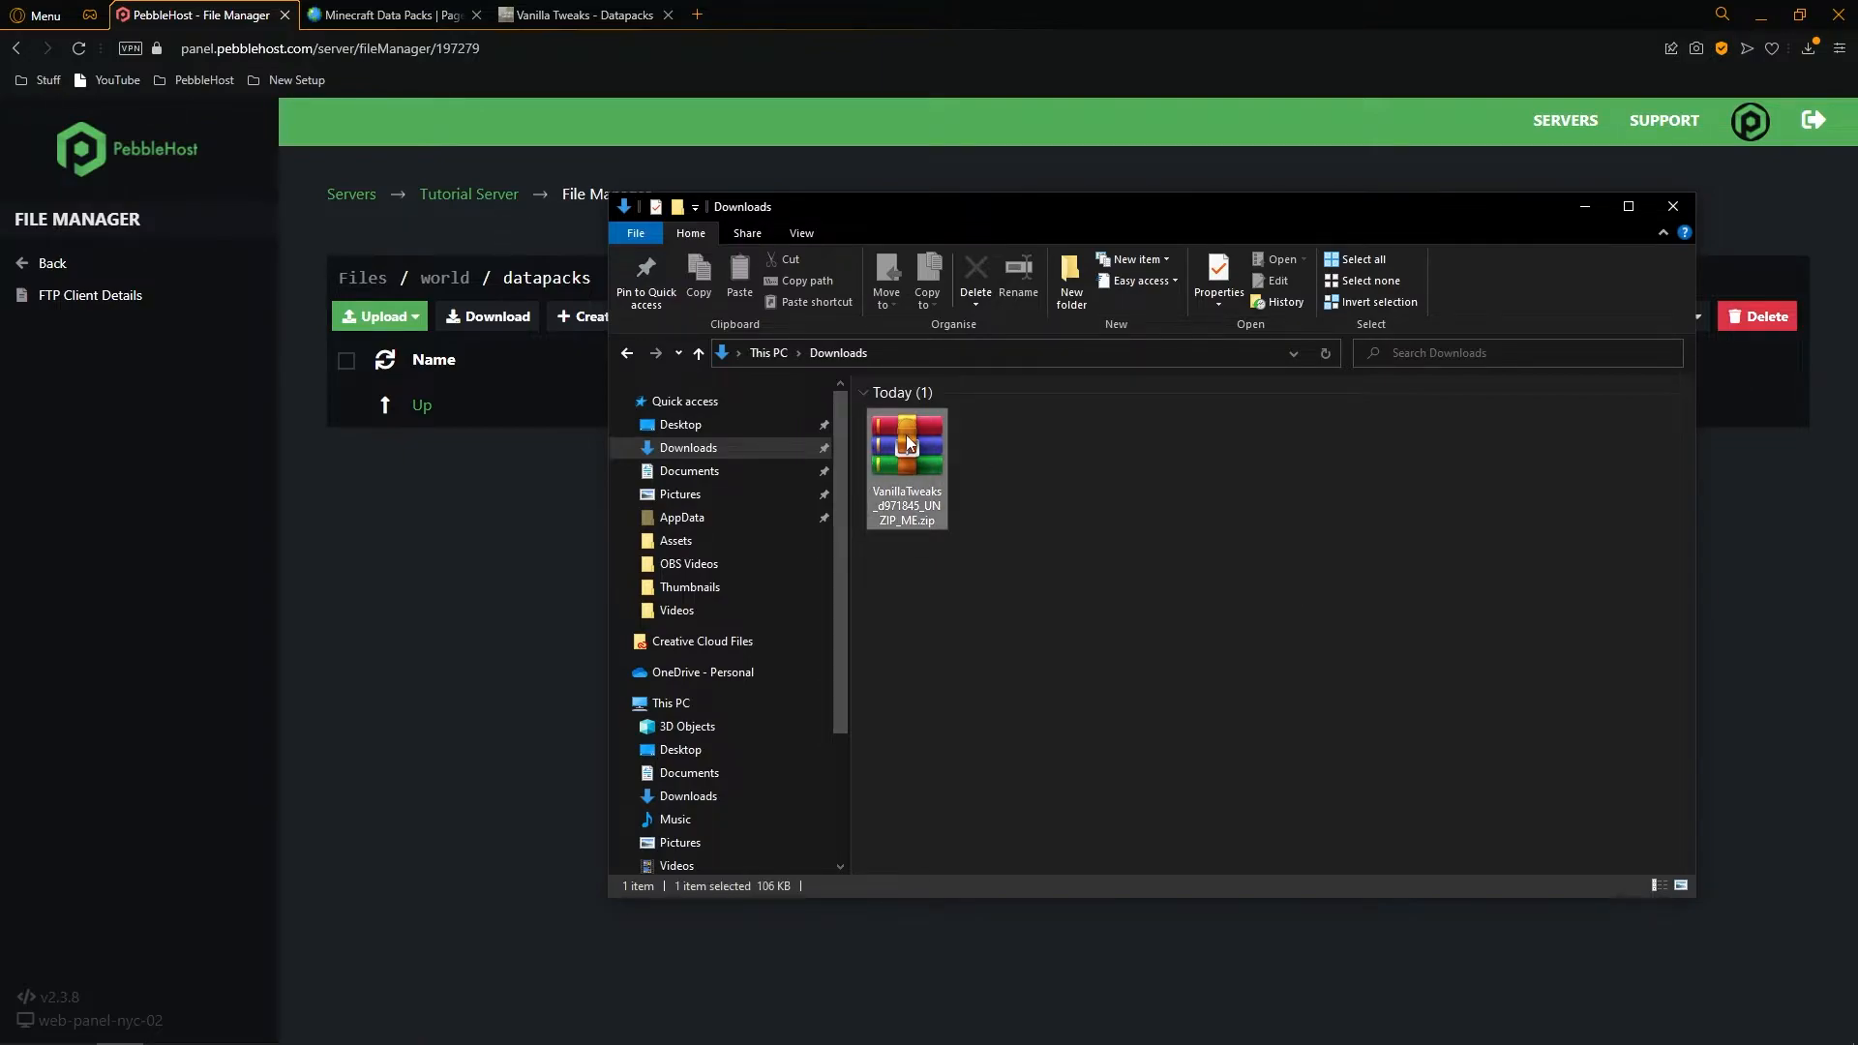
right_click(906, 462)
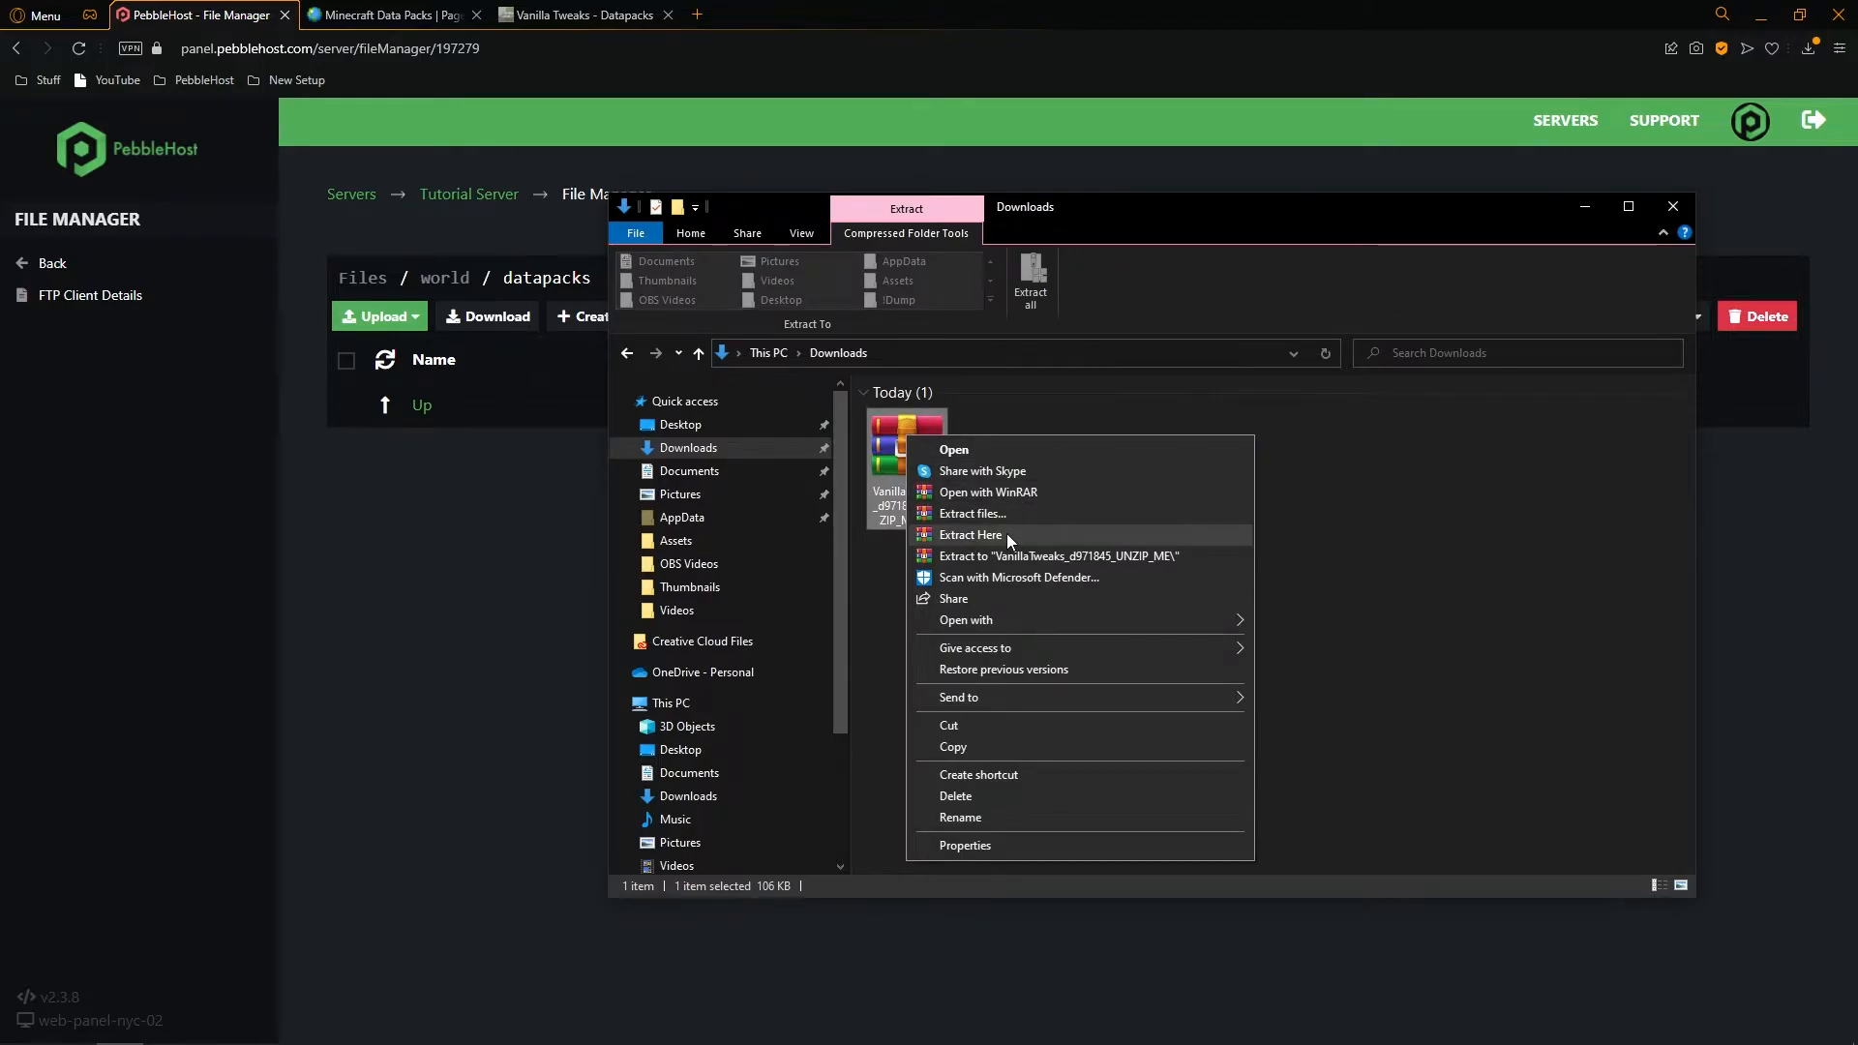
click(969, 534)
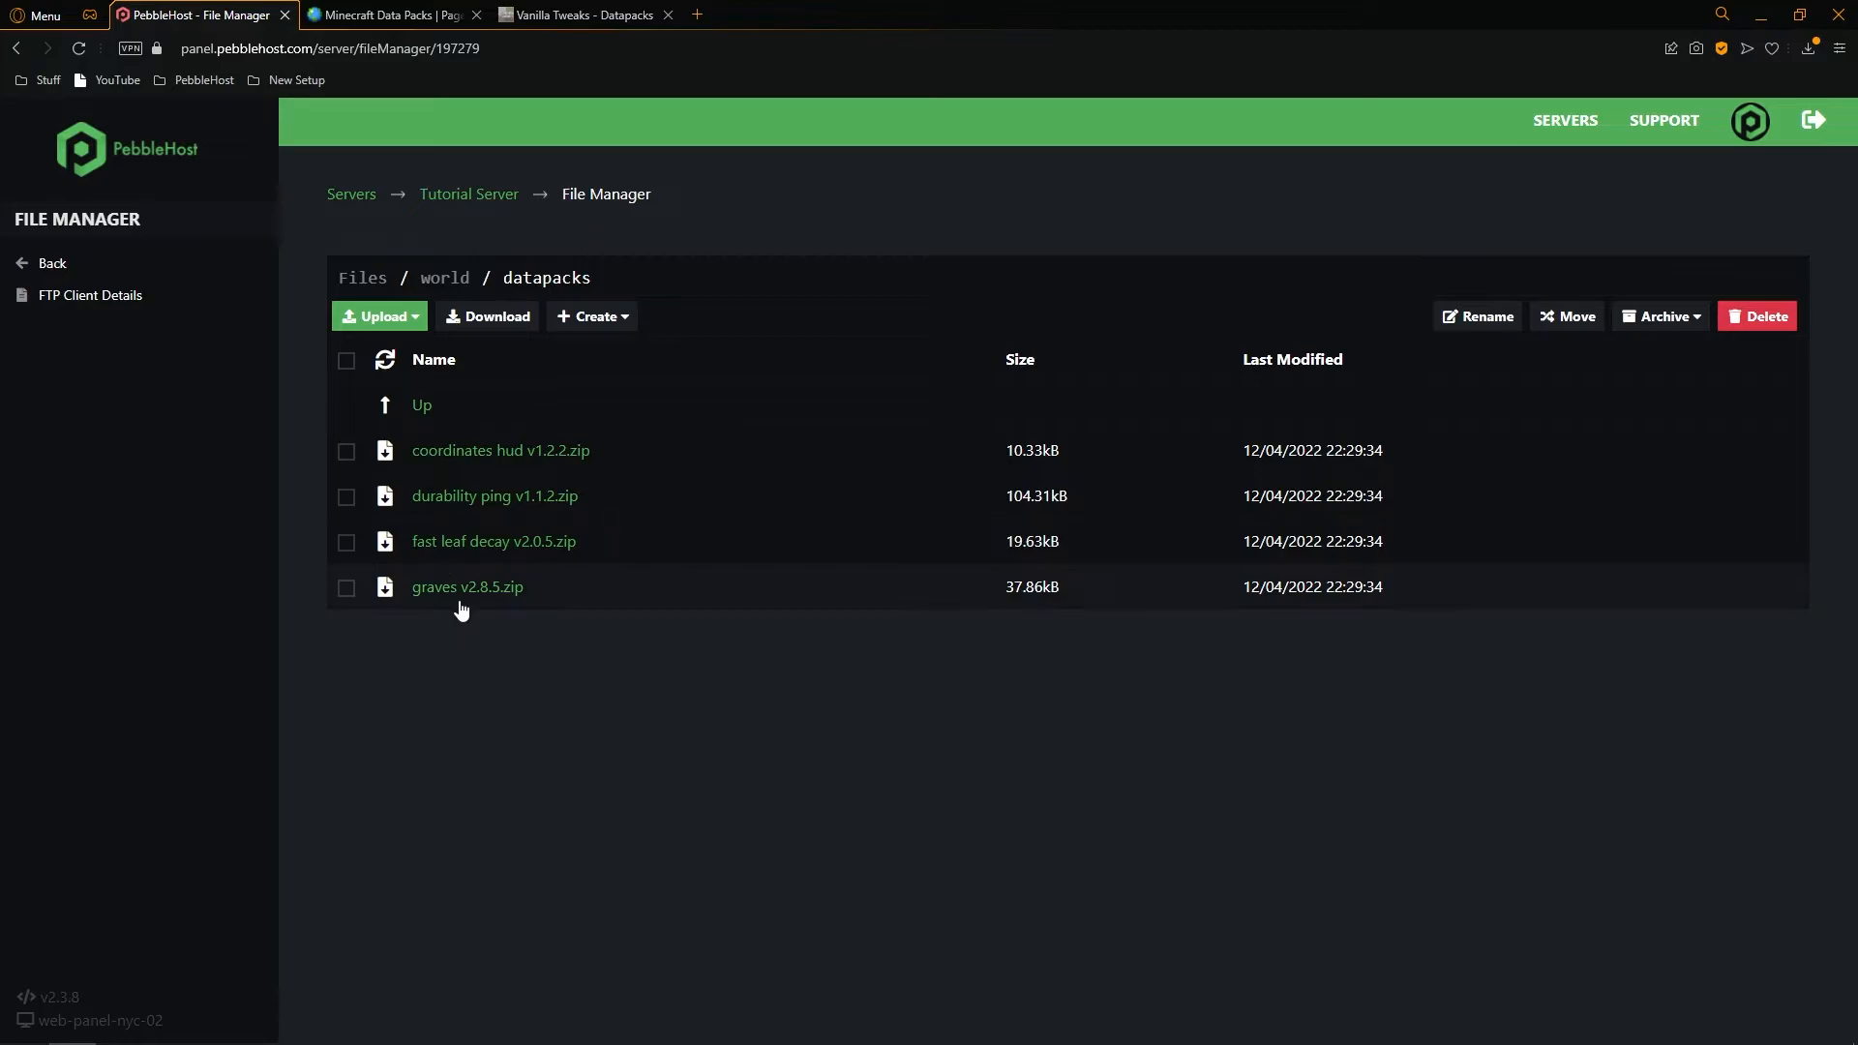
mouse_move(680, 677)
text(/trigger ch_toggle)
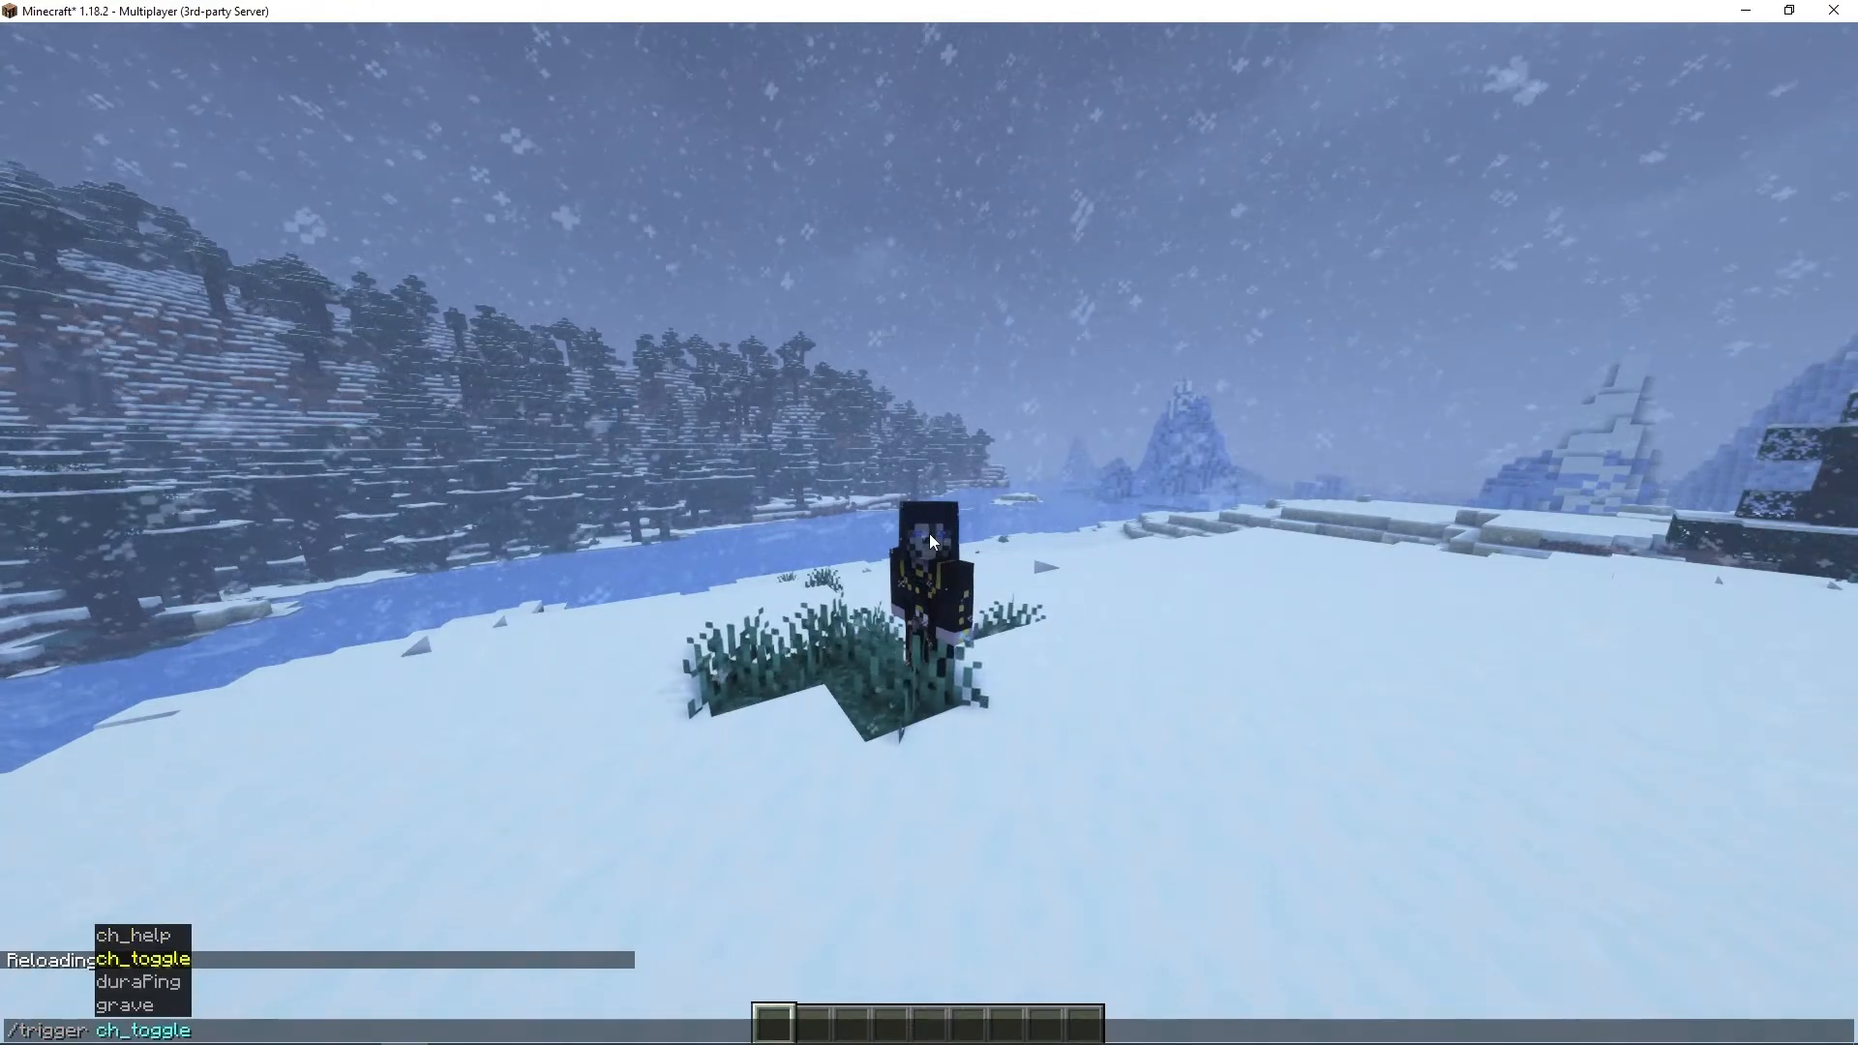
Step: Run /trigger ch_toggle in chat to show the XYZ coordinates and time HUD
key(Return)
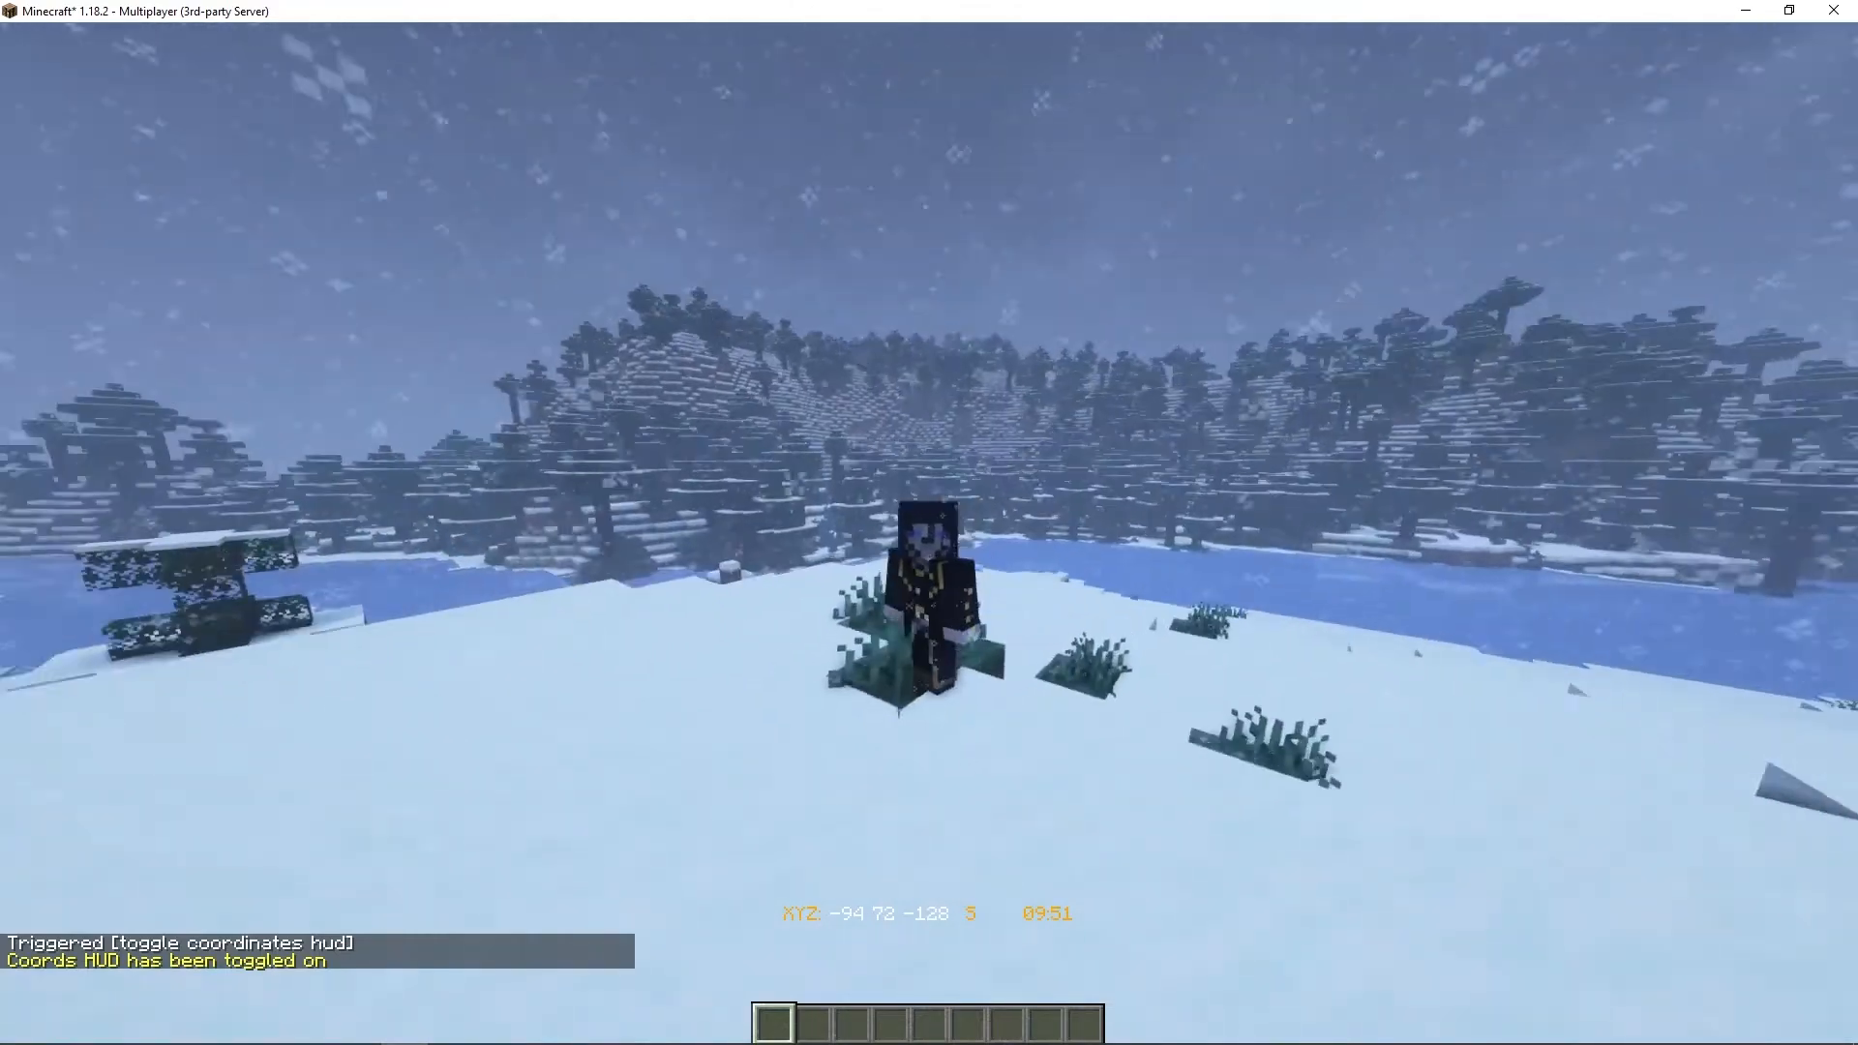